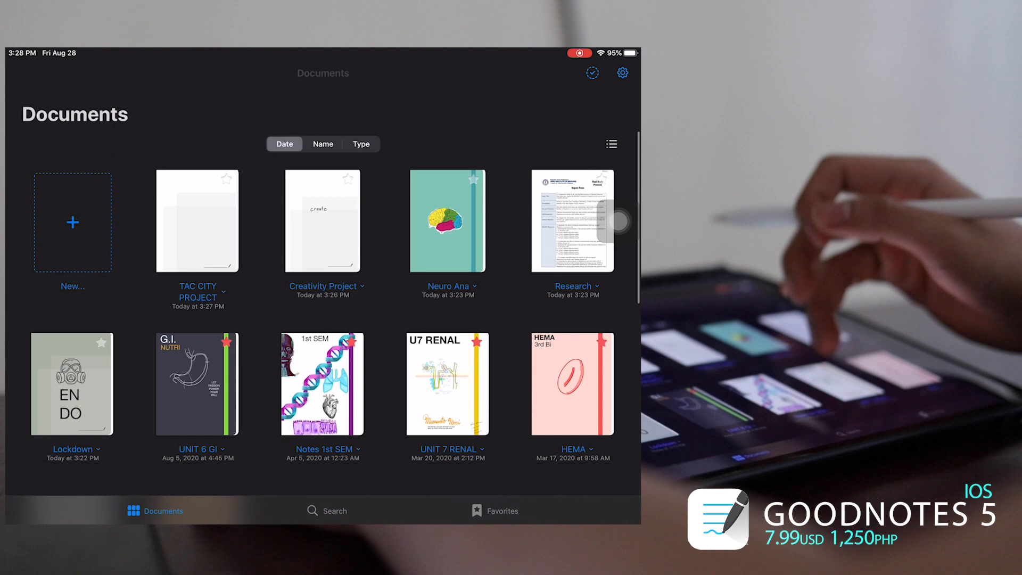
Browse the library, then start a new notebook titled Youtube.
click(322, 221)
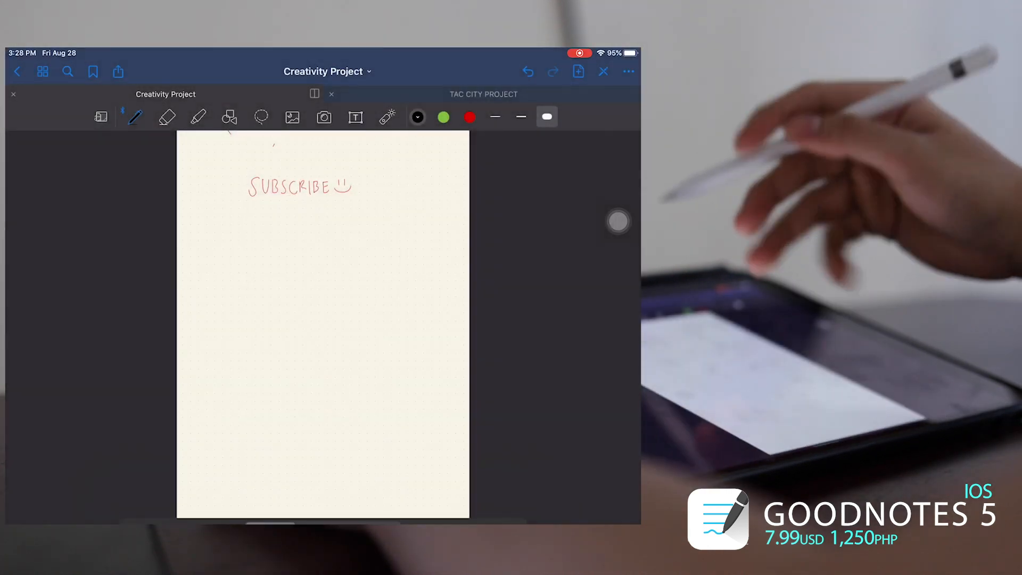
click(165, 117)
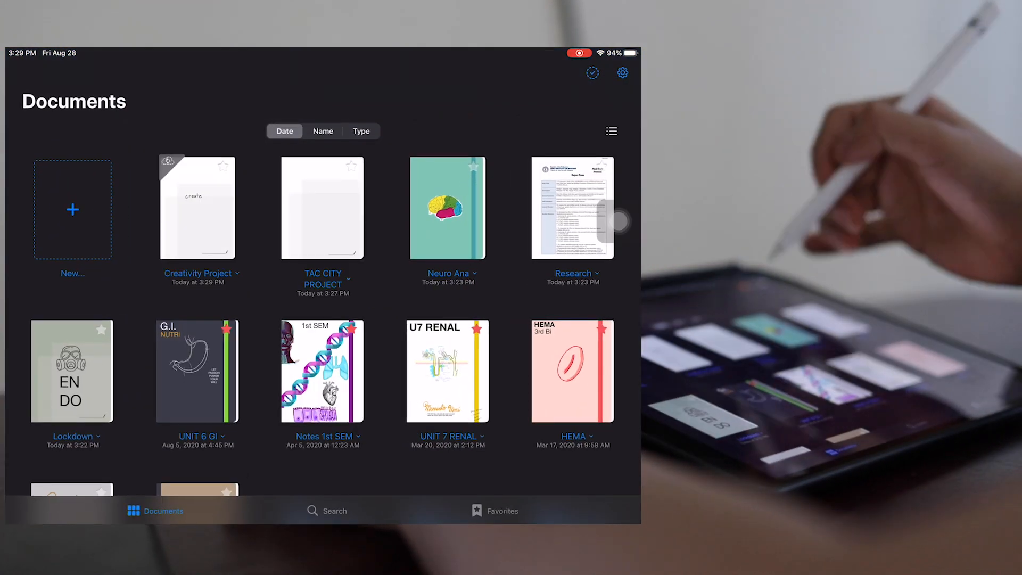
scroll(down, 3)
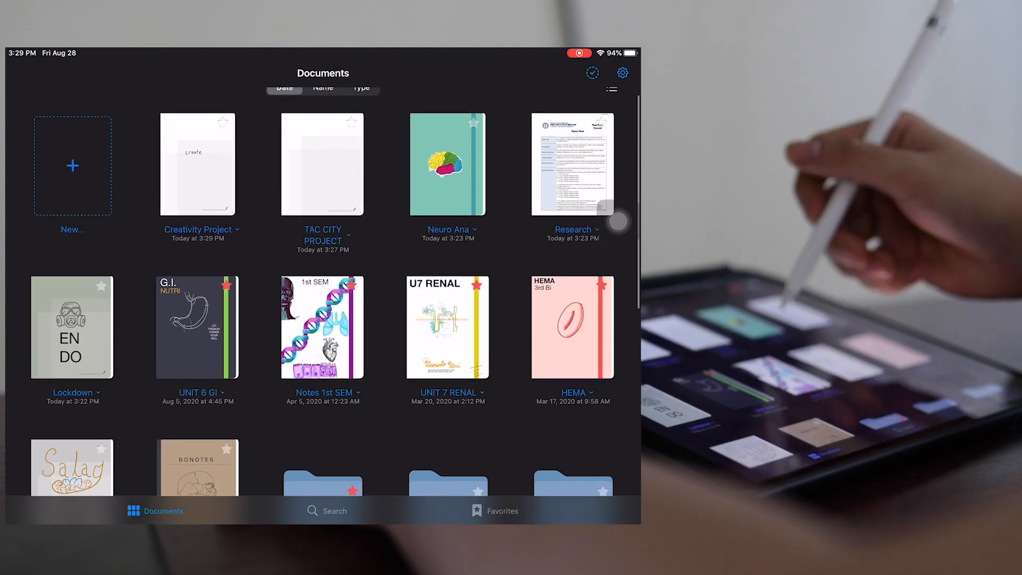
click(72, 165)
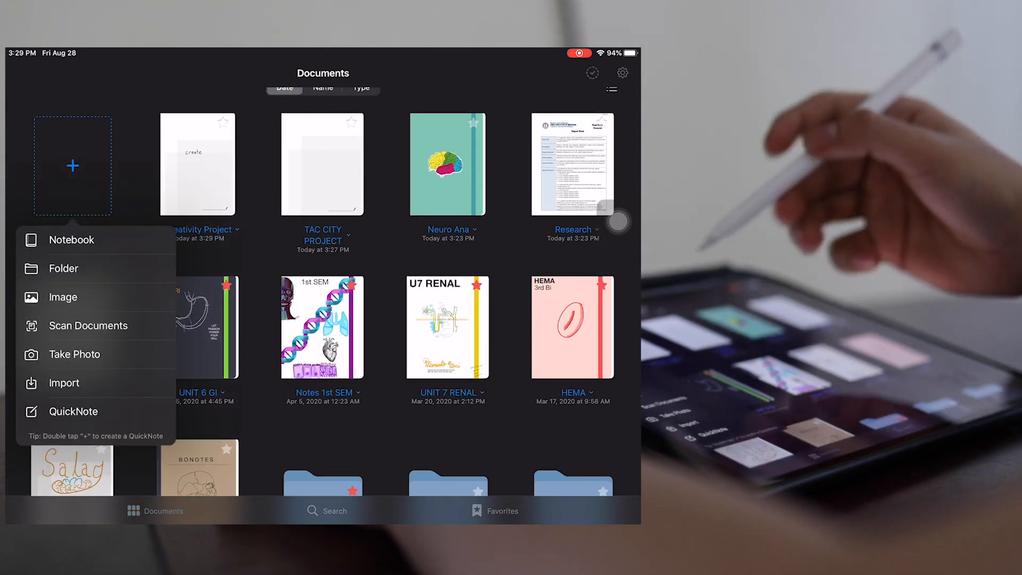
click(72, 240)
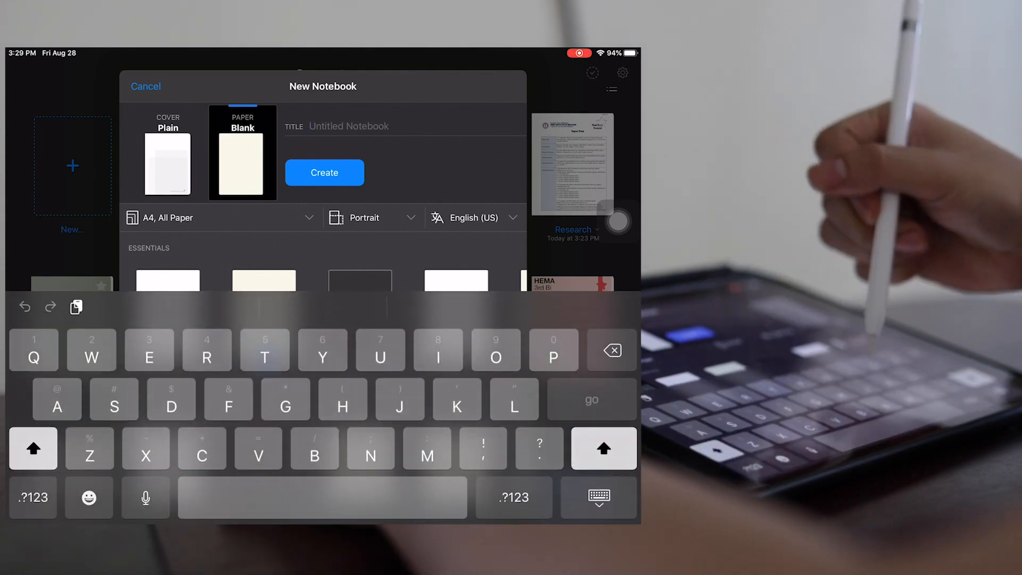
text(Youtube)
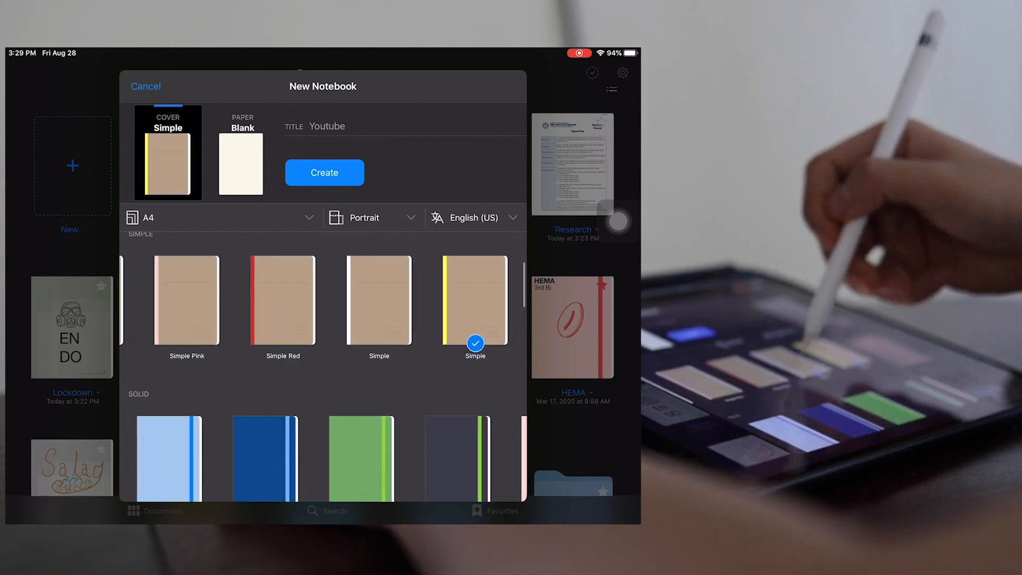
Browse the covers, settle on the Koi cover and create the Youtube notebook.
click(379, 268)
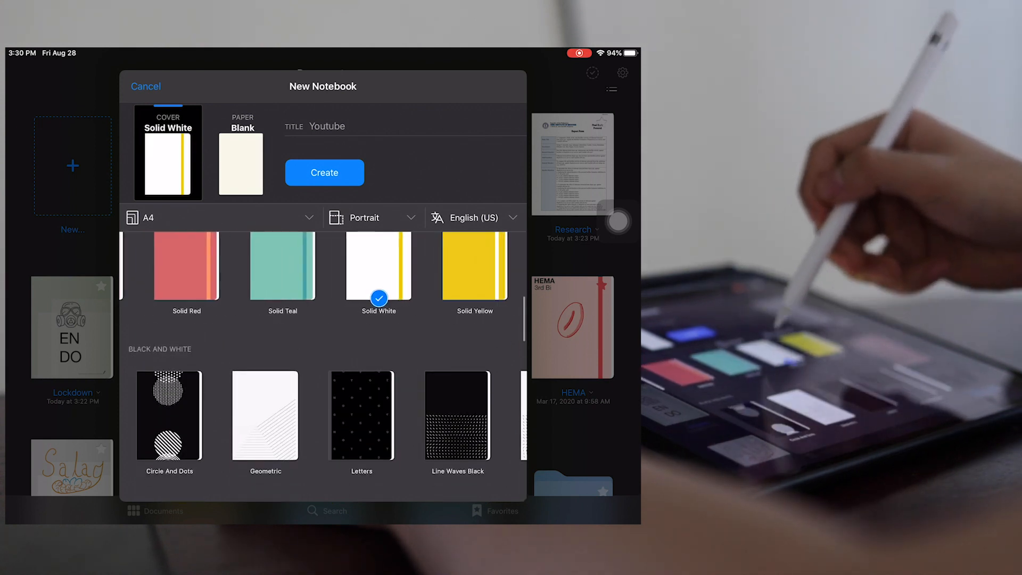
click(324, 172)
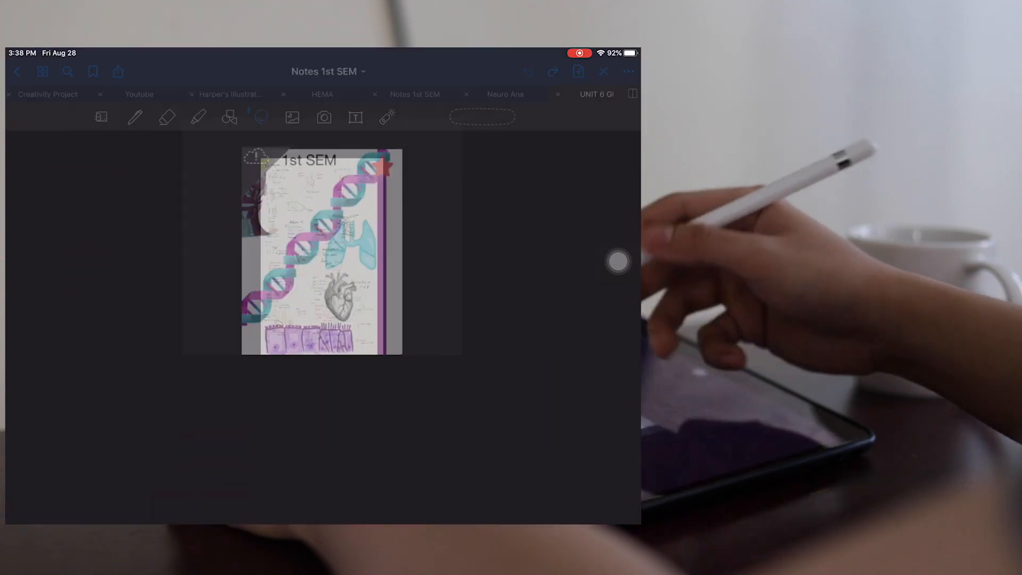
click(101, 117)
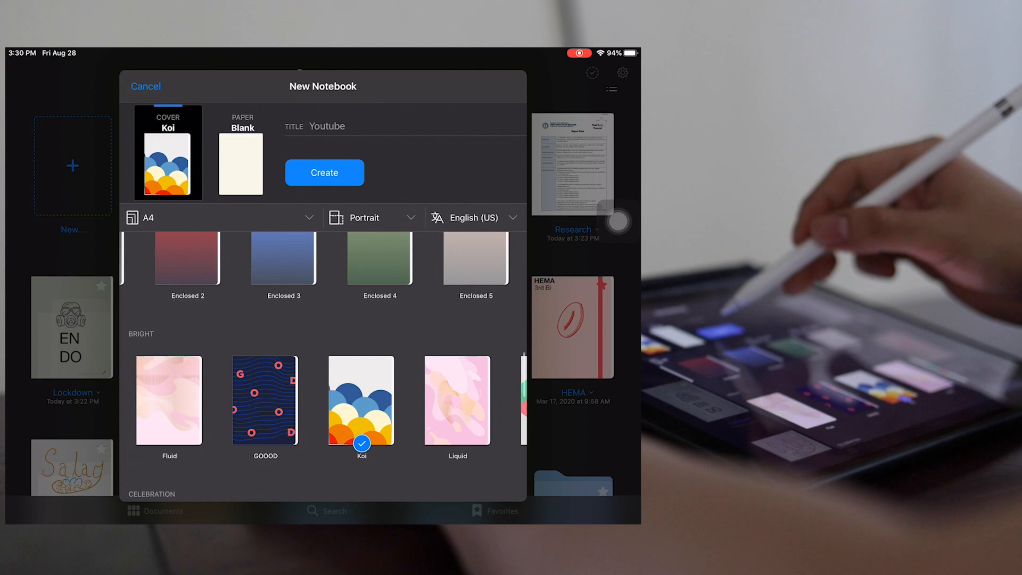
click(324, 173)
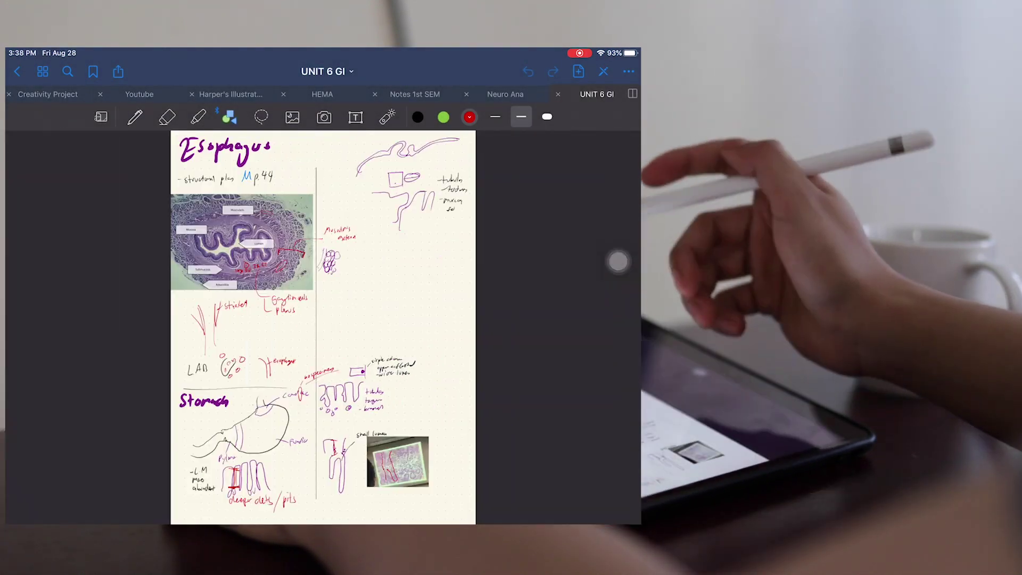
Switch from the UNIT 6 GI tab to the Notes 1st SEM heart and lung page.
scroll(down, 3)
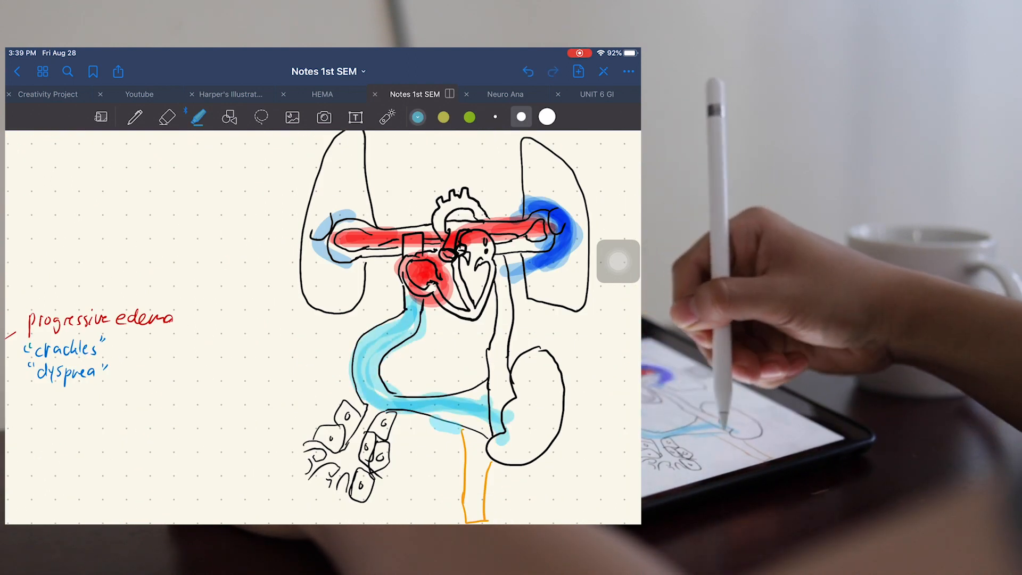
click(596, 94)
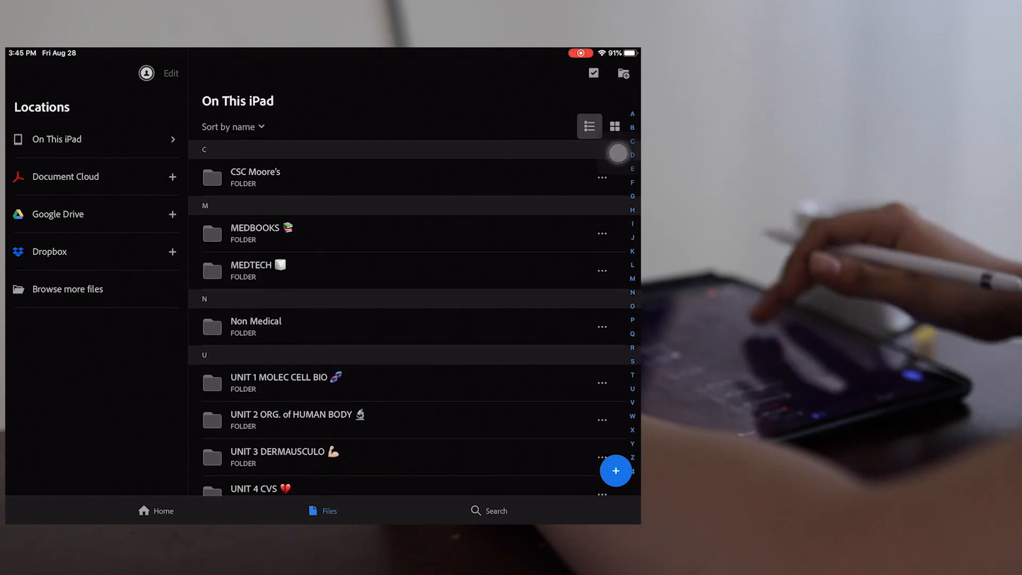
Scroll through the On This iPad folder list of study files.
scroll(down, 3)
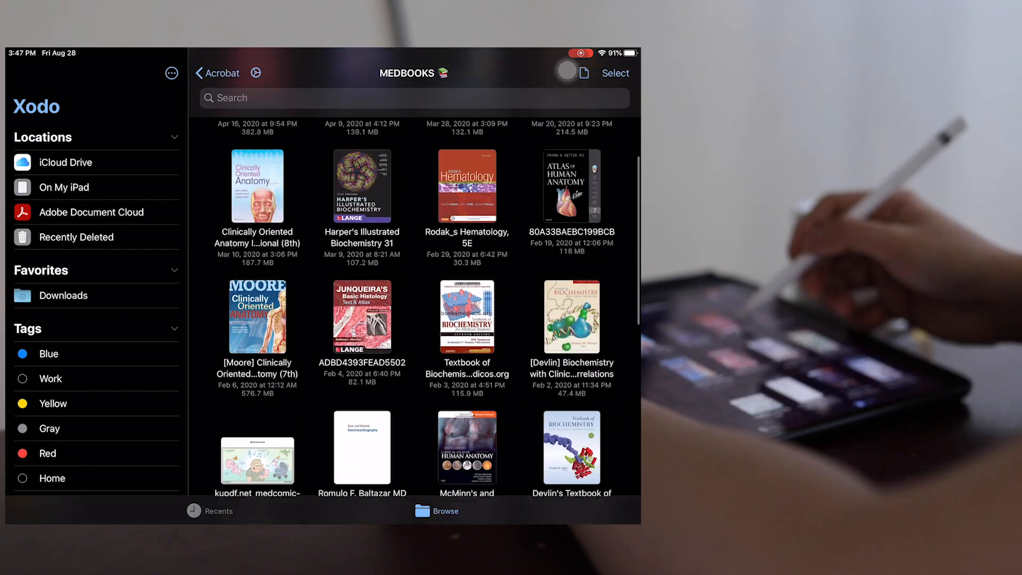
Scroll through the MEDBOOKS folder of medical textbook PDFs.
scroll(down, 3)
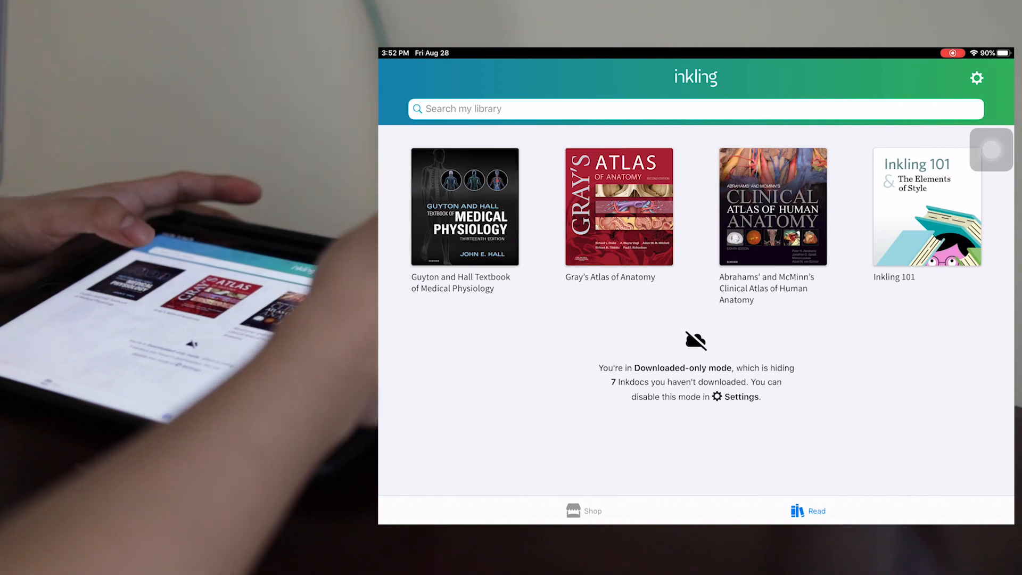
Open a textbook from the Read library and go to Figure 9-1 of the heart.
click(461, 208)
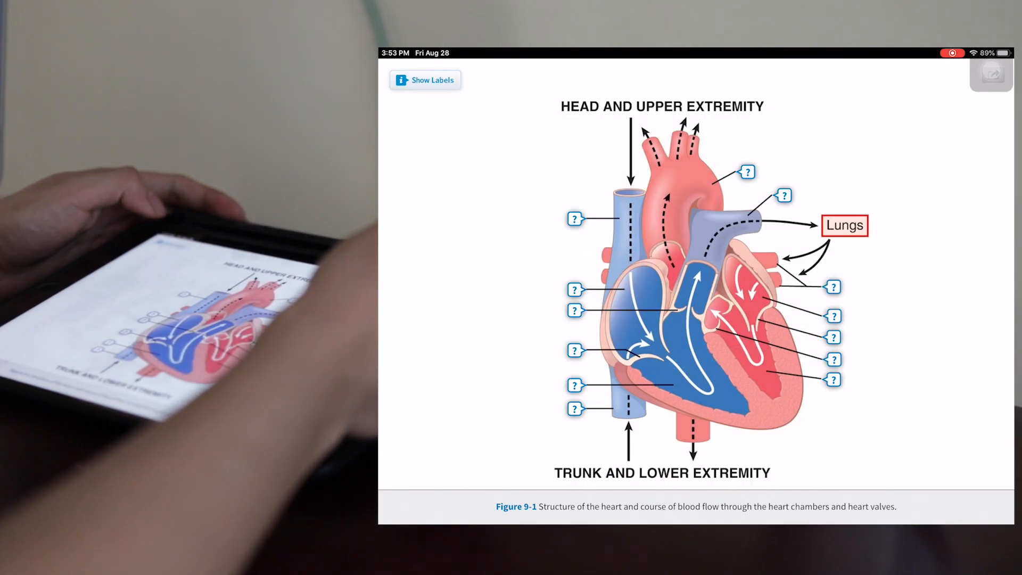
click(575, 220)
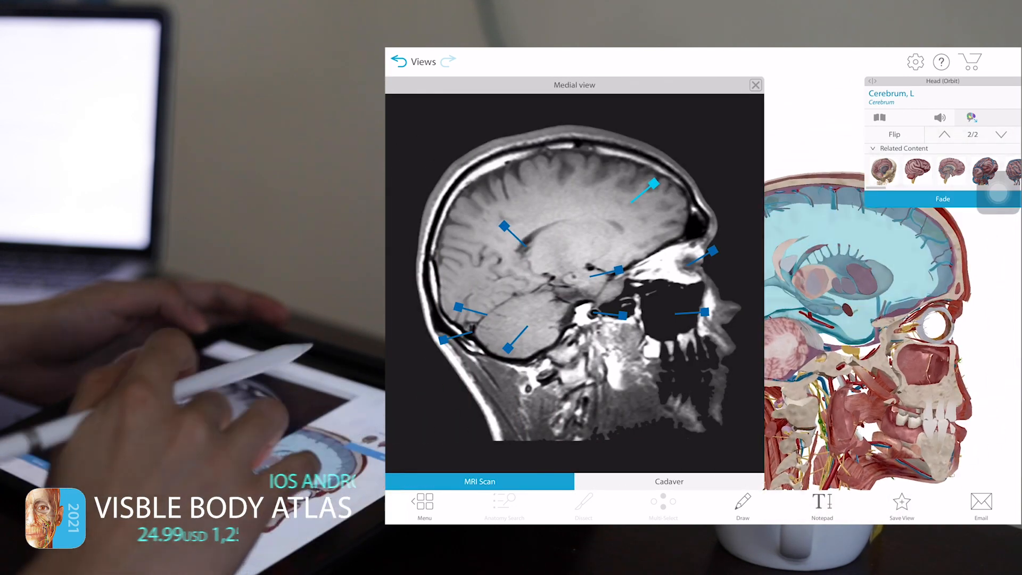
Close the MRI medial view and bring up the Views > Regions gallery.
click(756, 85)
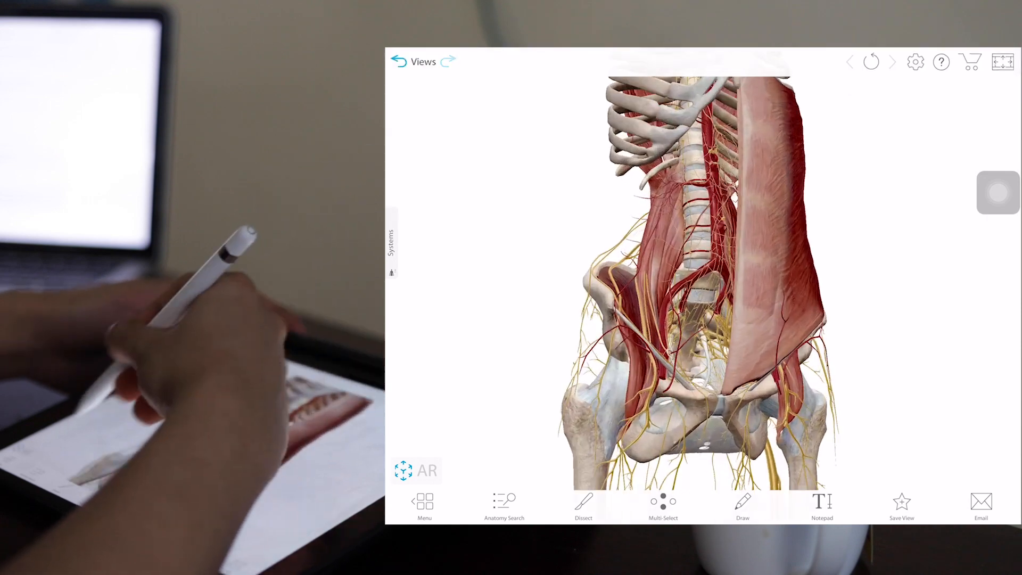
click(425, 61)
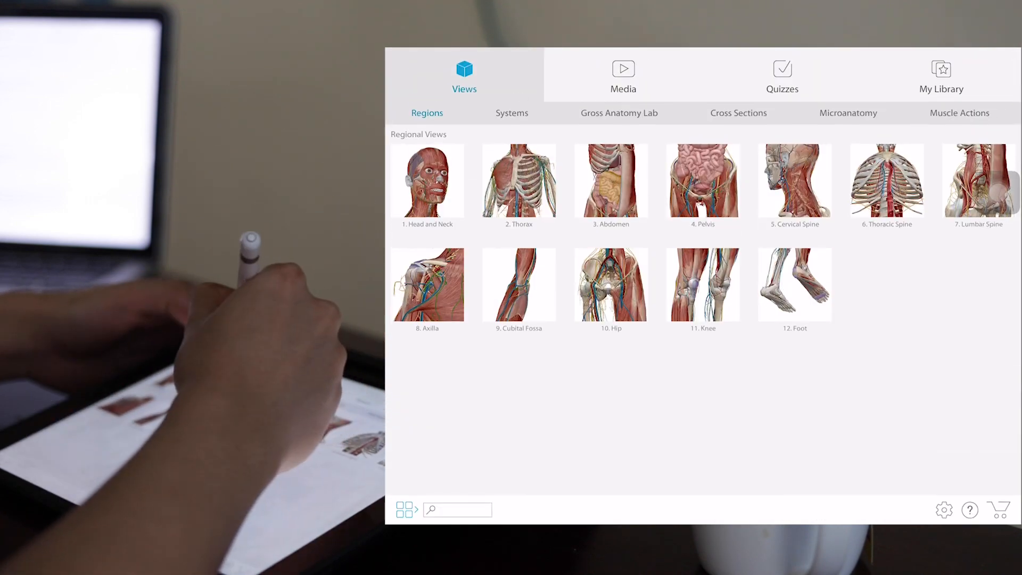
Switch to the Systems views and open a shoulder view of the left deltoid.
click(511, 113)
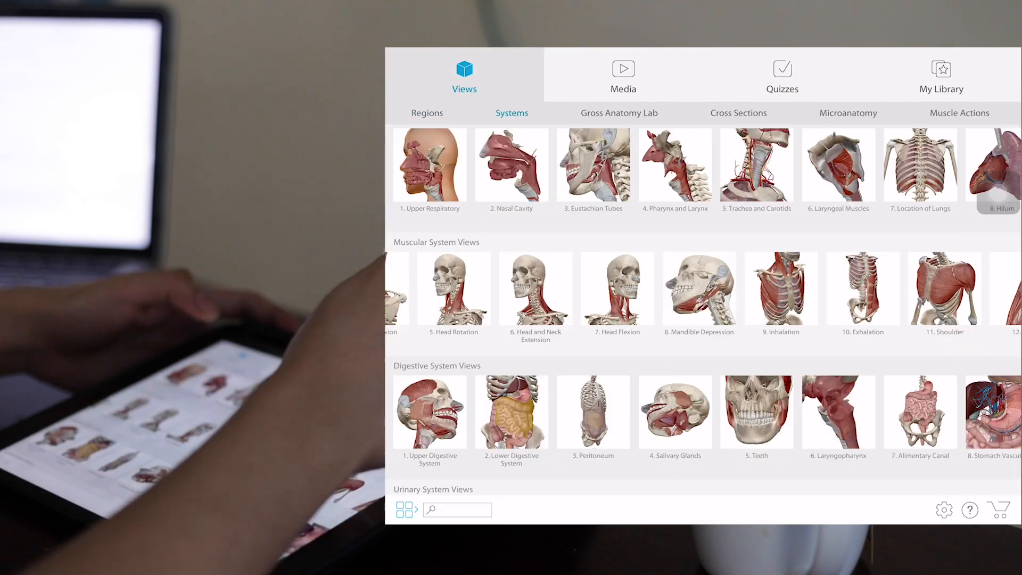
click(943, 289)
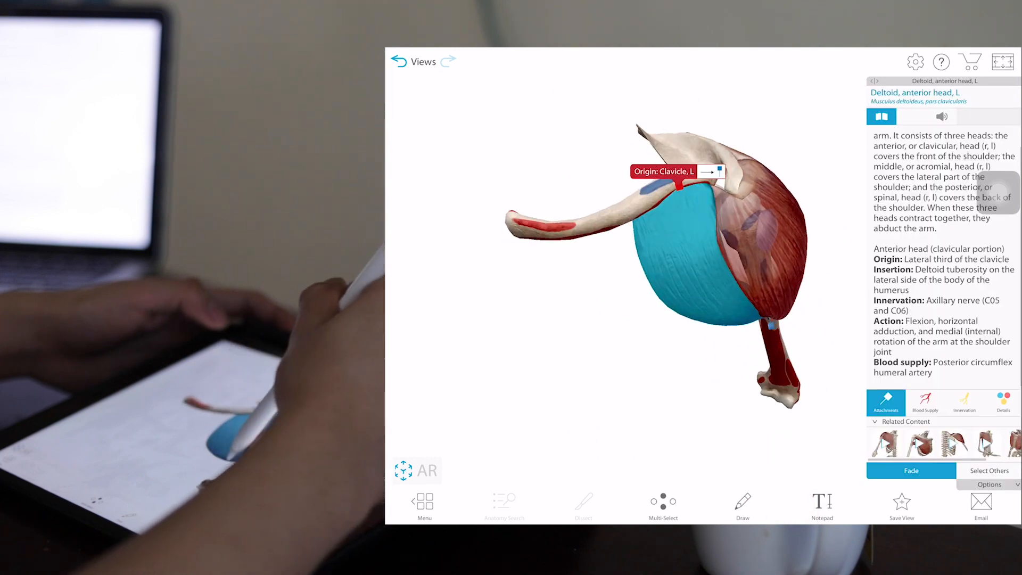
Choose the Shoulder Flexion related action and start its augmented-reality view.
click(965, 139)
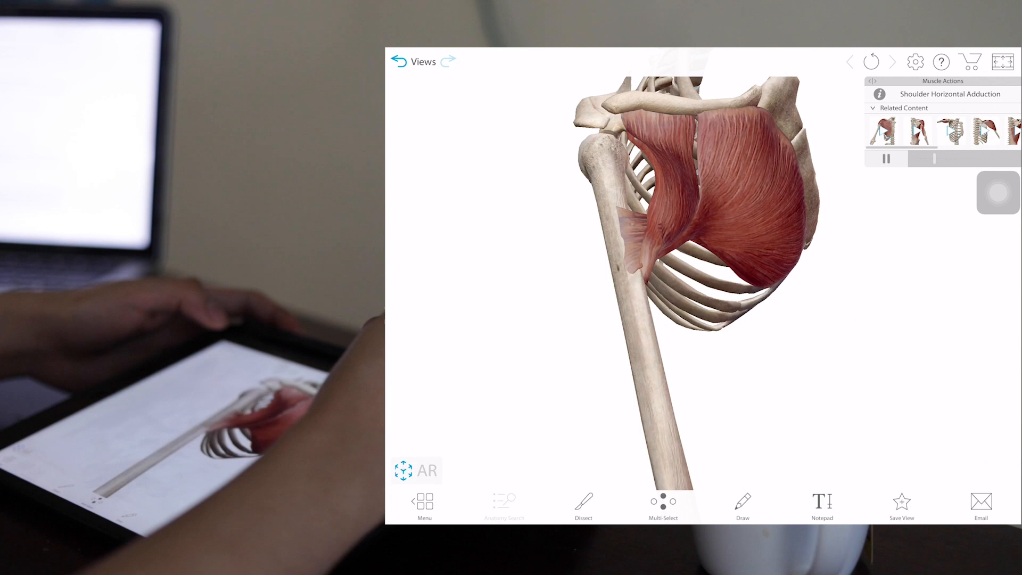
click(416, 470)
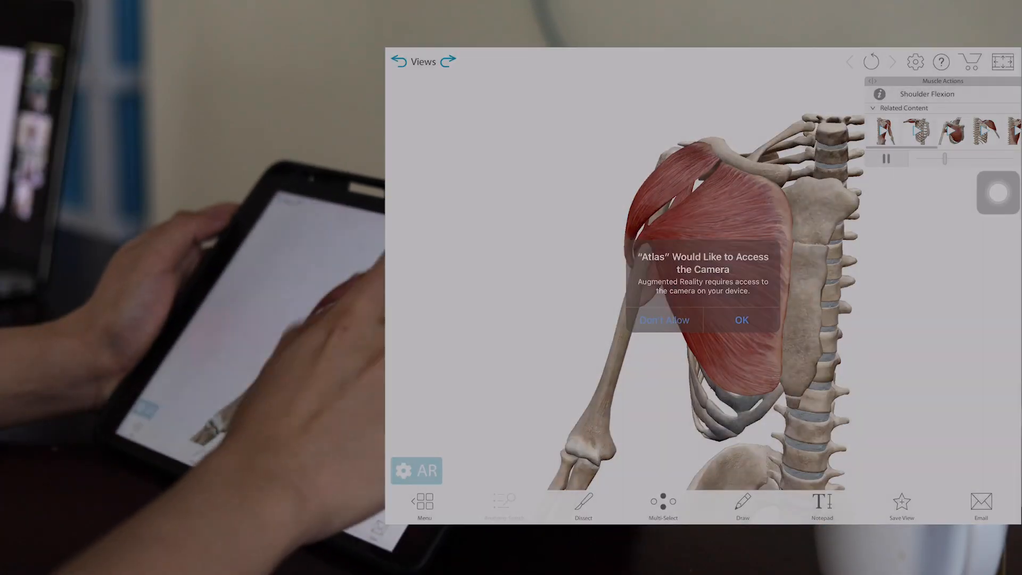
Allow camera access and place the shoulder flexion model on the detected surface.
click(744, 319)
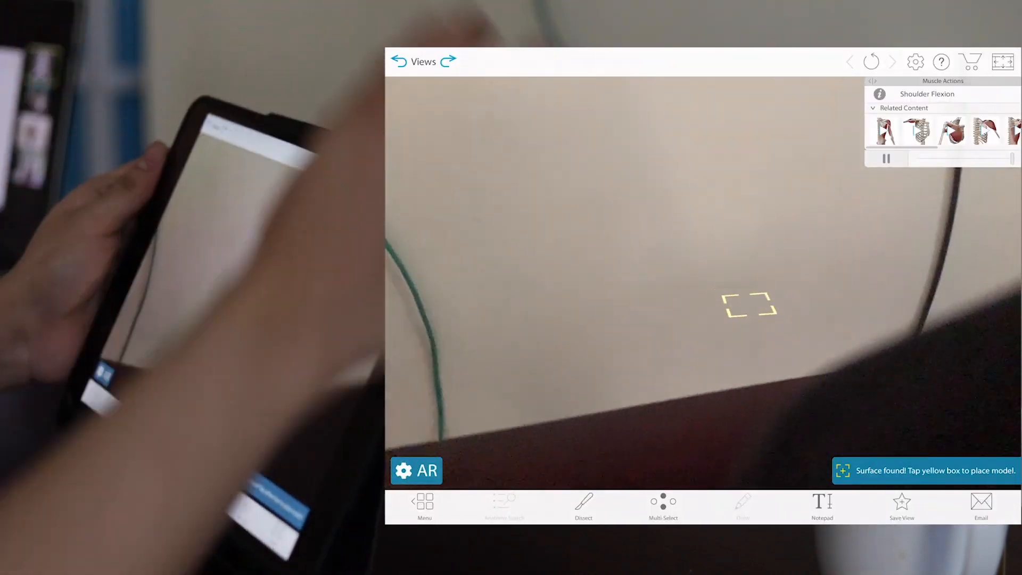
click(748, 308)
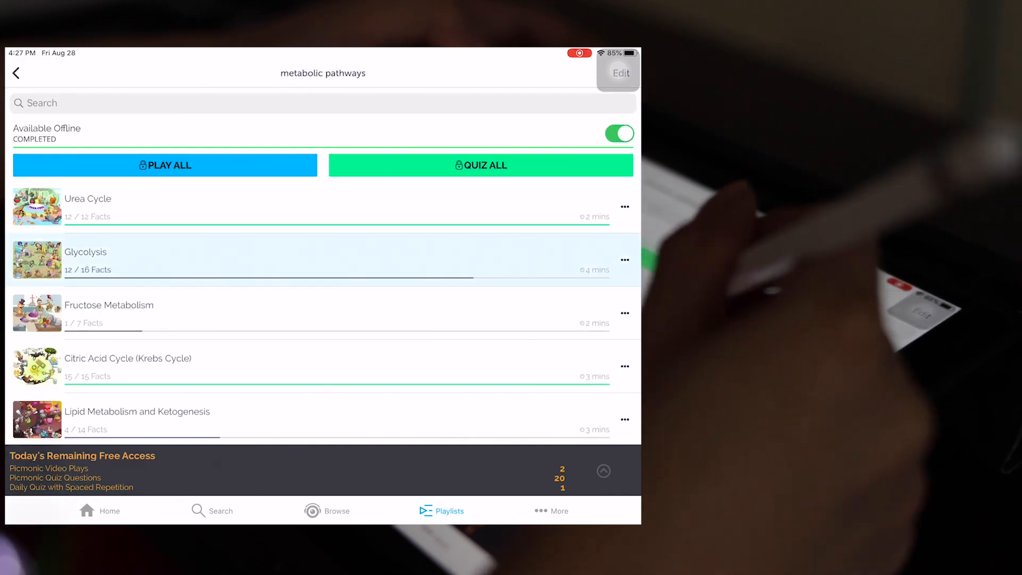
Open the Glycolysis lesson from the metabolic pathways playlist.
click(85, 259)
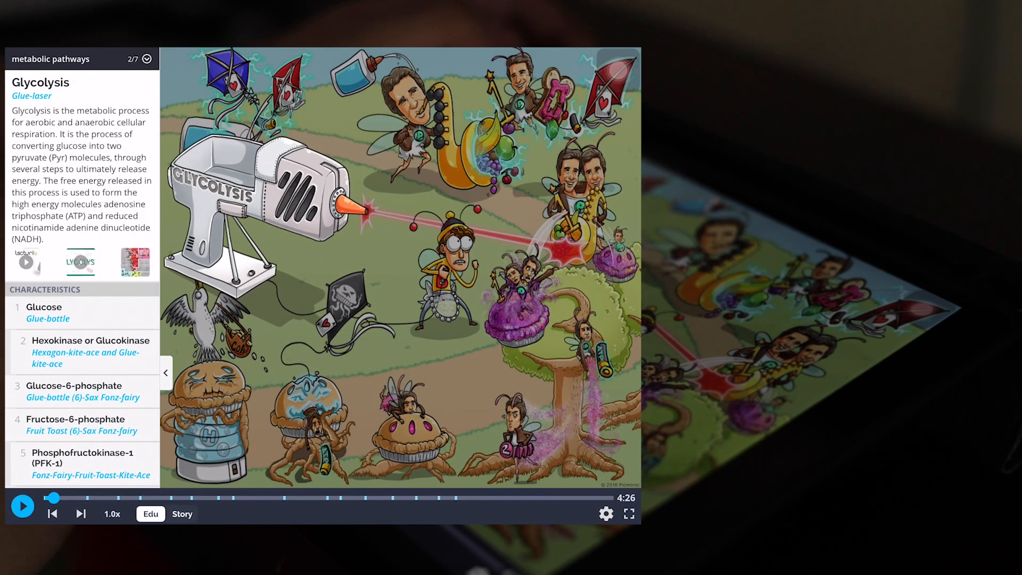
click(21, 520)
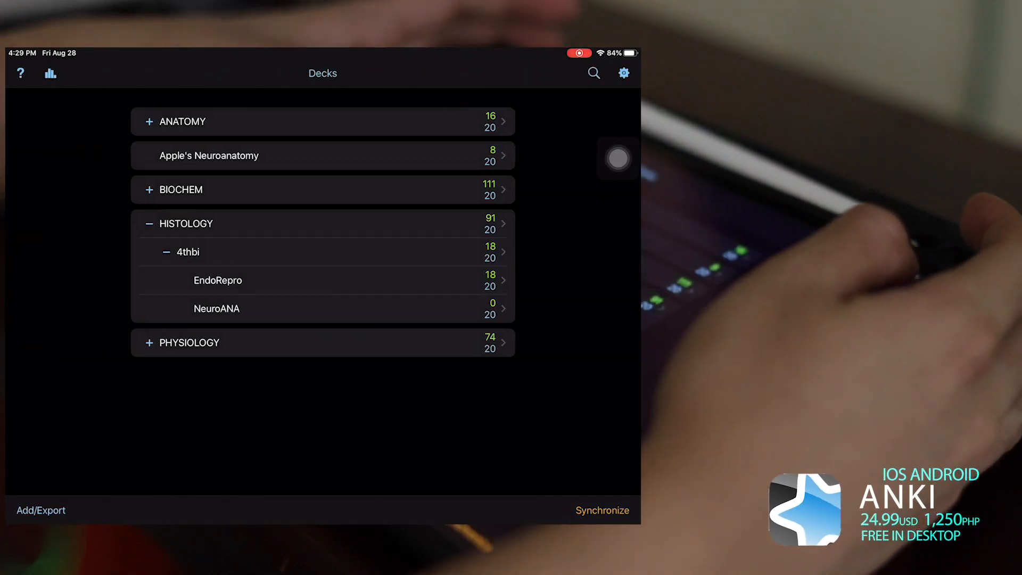
Start reviewing the Physiology deck, browse all its cards, then return to the deck's statistics.
click(148, 224)
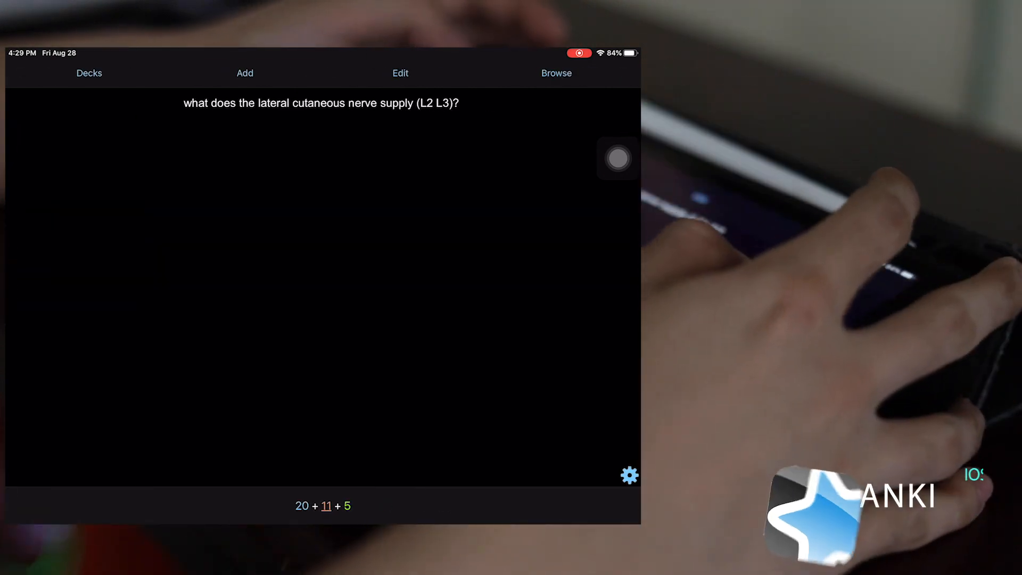
click(556, 72)
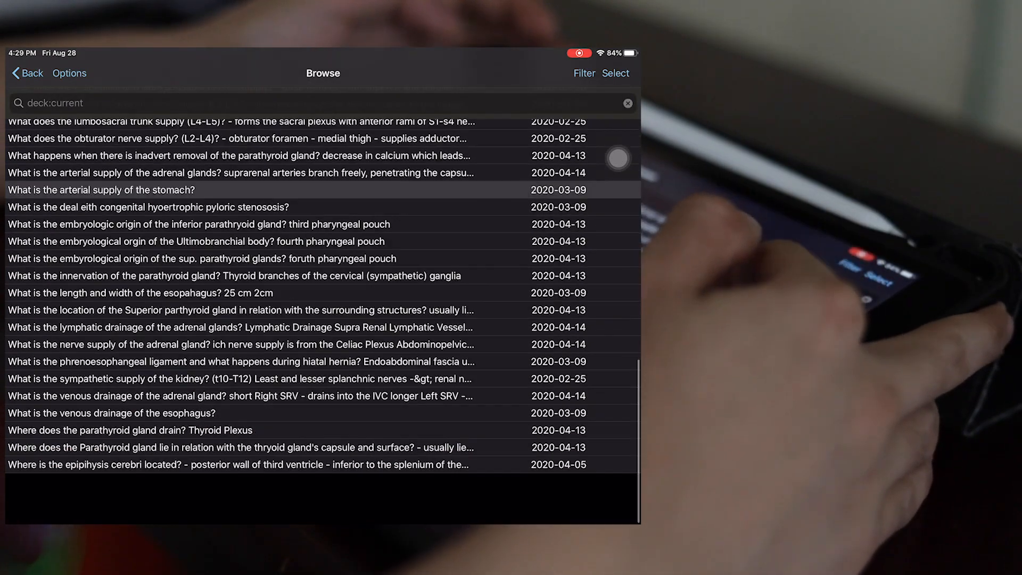
click(29, 73)
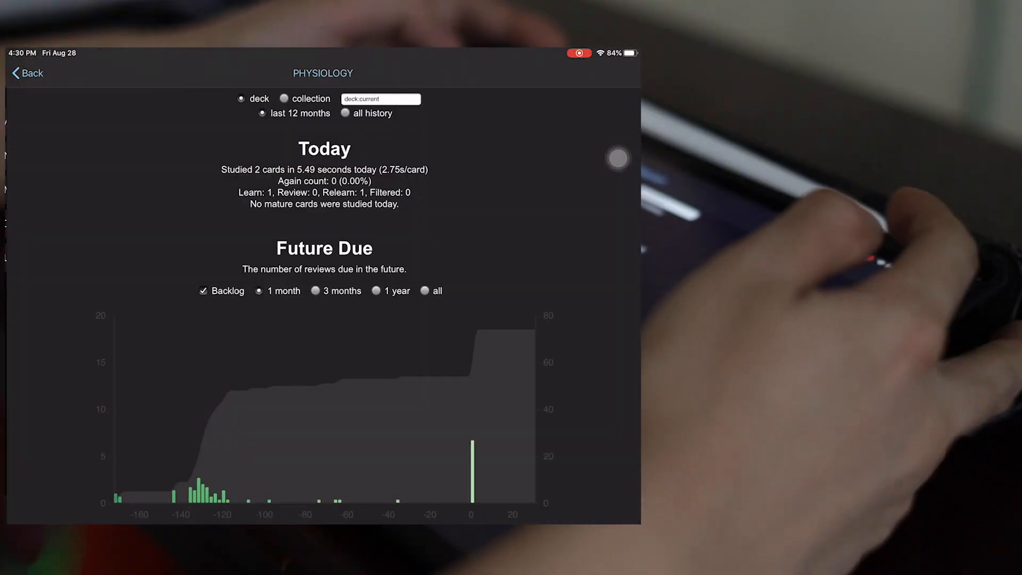
Scroll the Physiology statistics, switch the review calendar to 2019, continue down to Answer Buttons and go back.
scroll(down, 3)
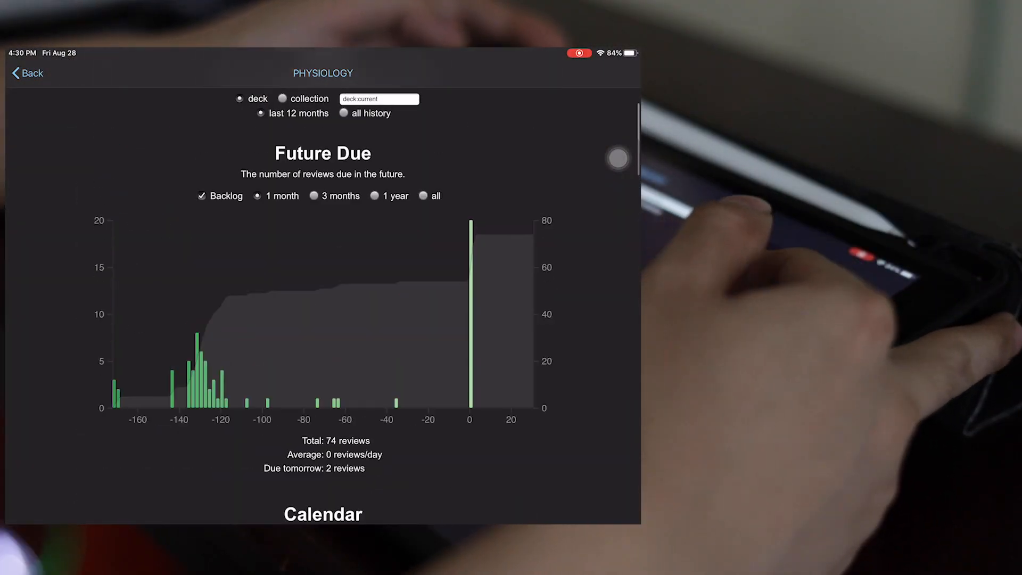
scroll(down, 3)
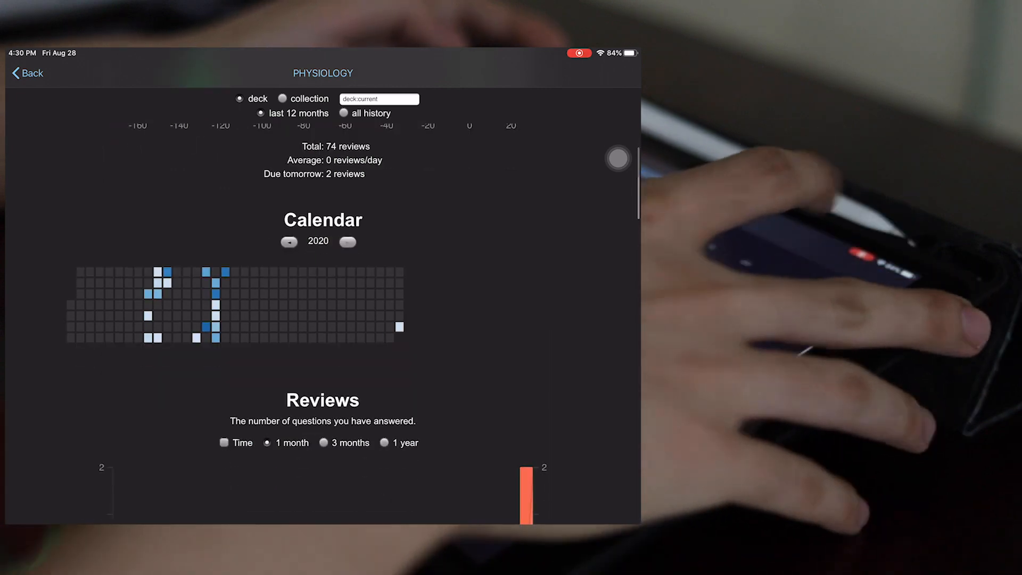
click(289, 241)
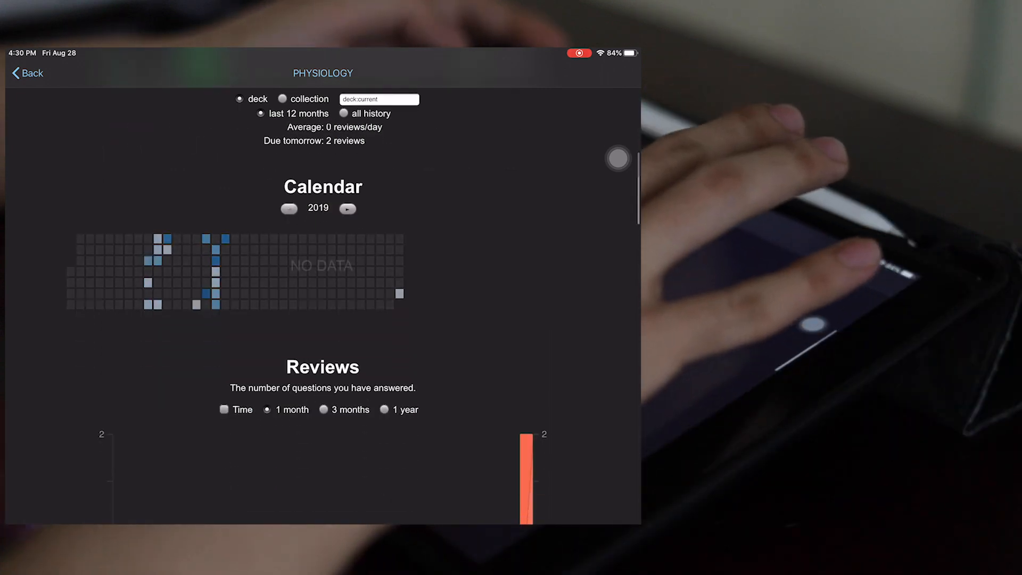
scroll(down, 3)
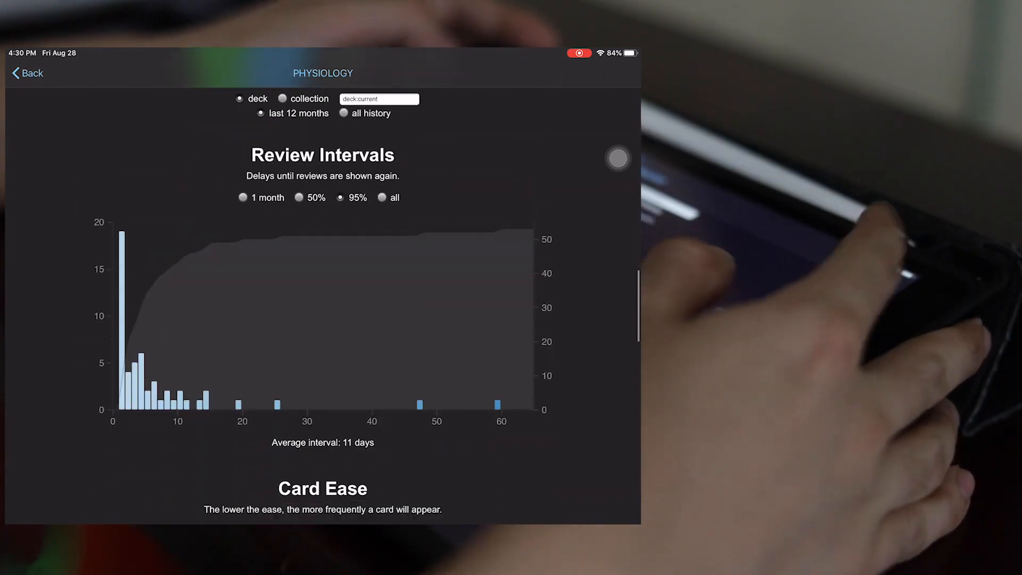
scroll(down, 3)
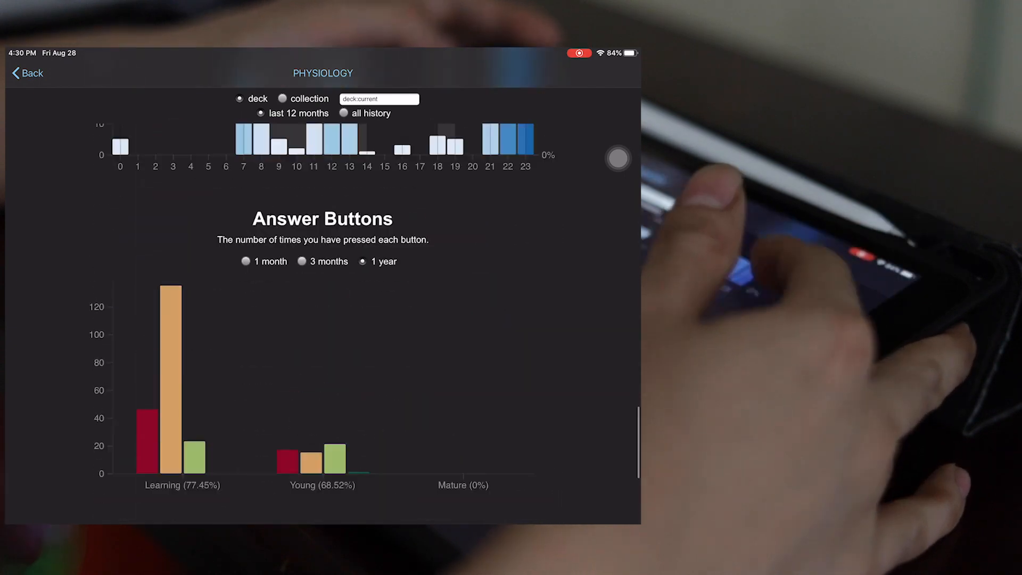
click(30, 73)
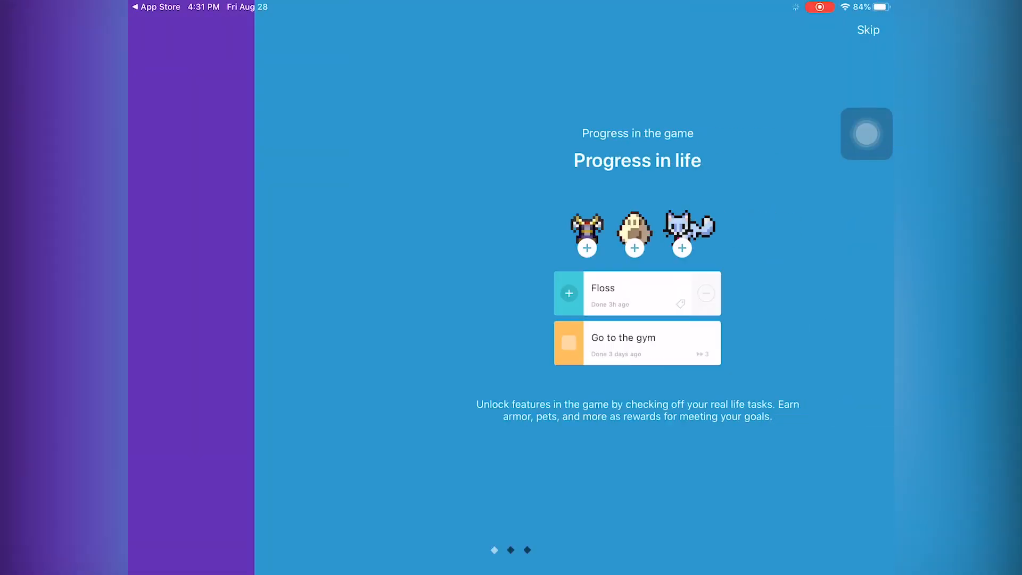
Swipe to the final 'Fight monsters' slide and choose Let's start! to enter Habitica.
scroll(left, 3)
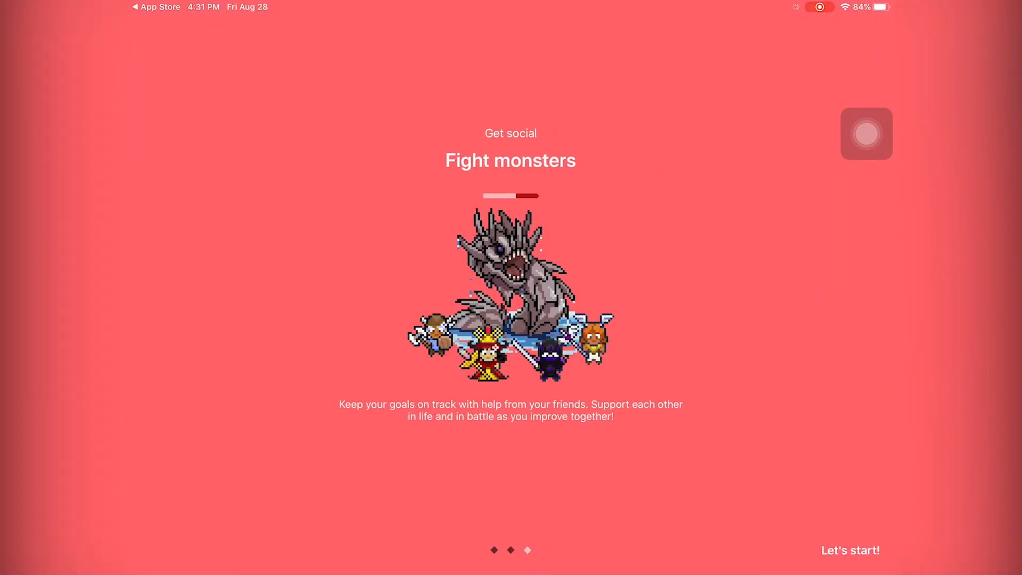
click(851, 550)
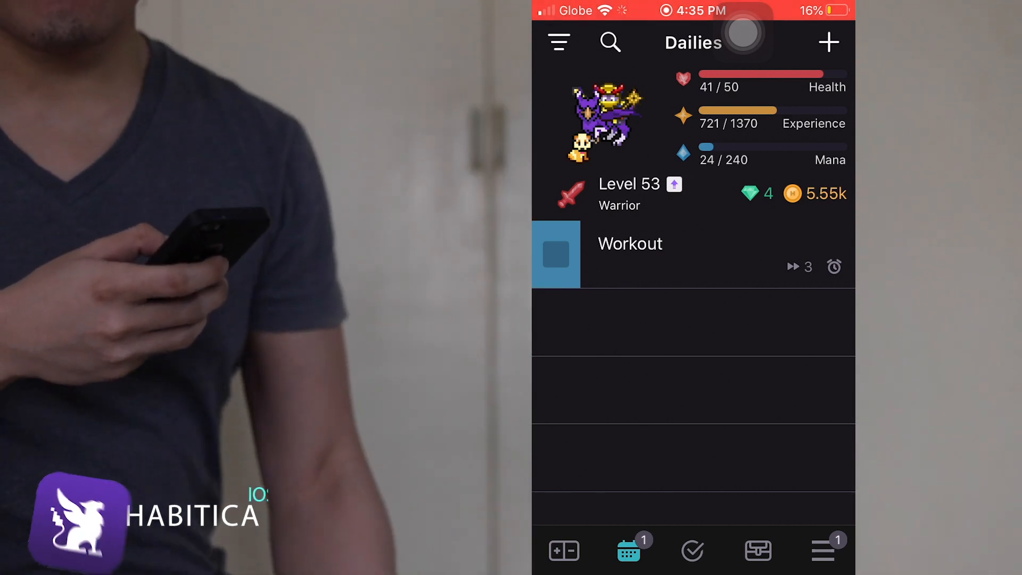
View the party's quest progress and chat, then scroll through the collected mounts and pets.
click(555, 253)
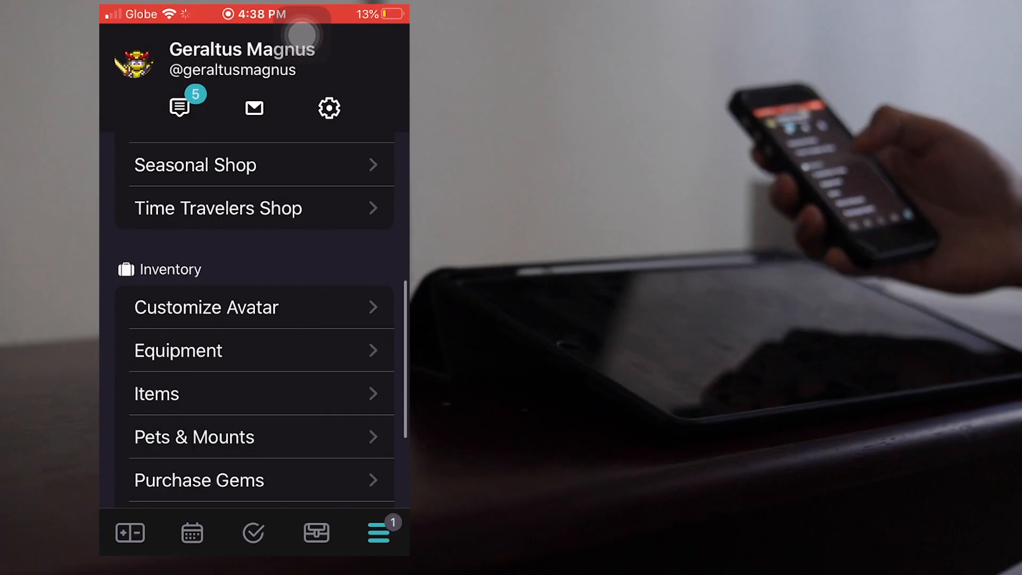
scroll(down, 3)
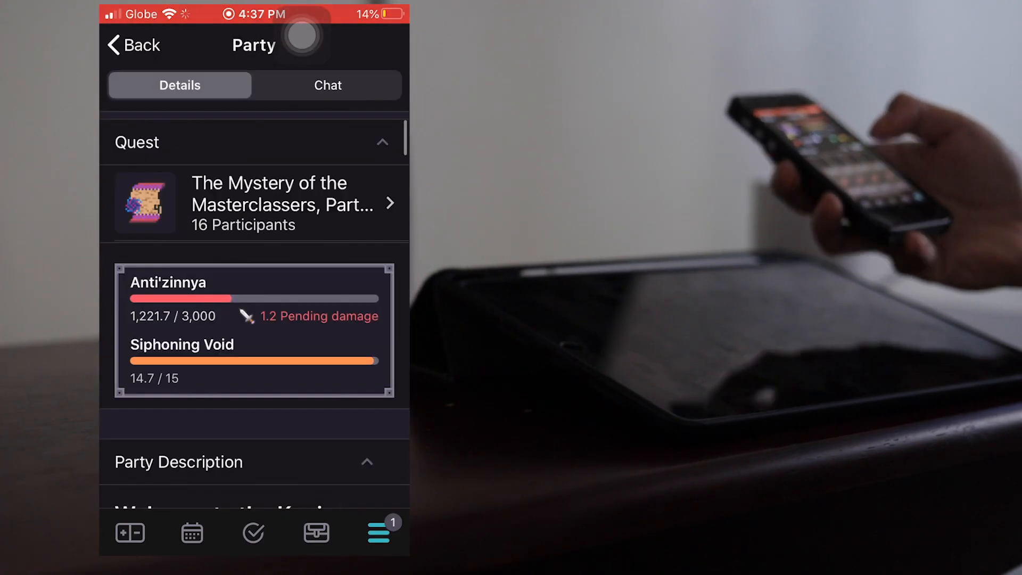
click(327, 86)
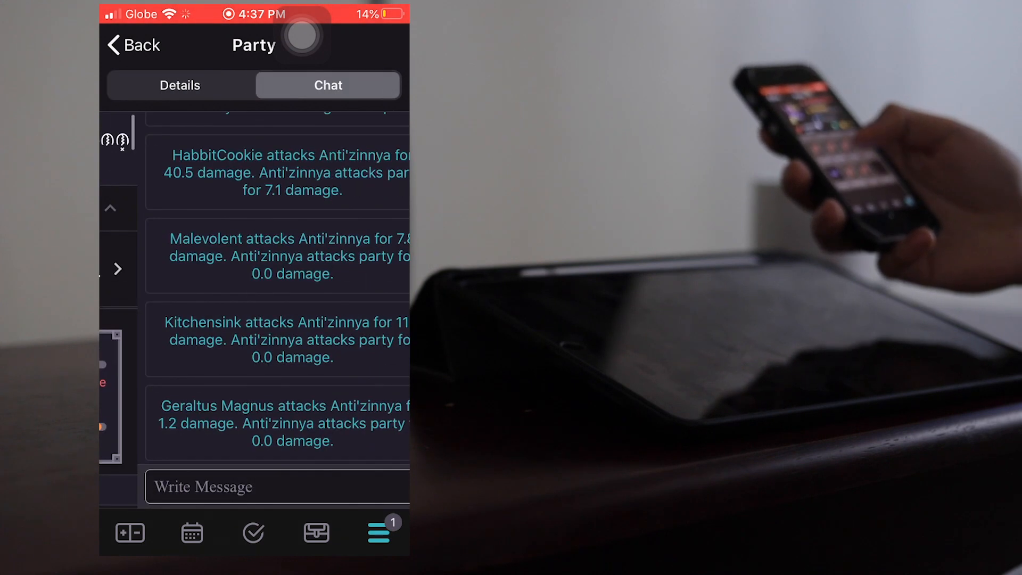
scroll(down, 3)
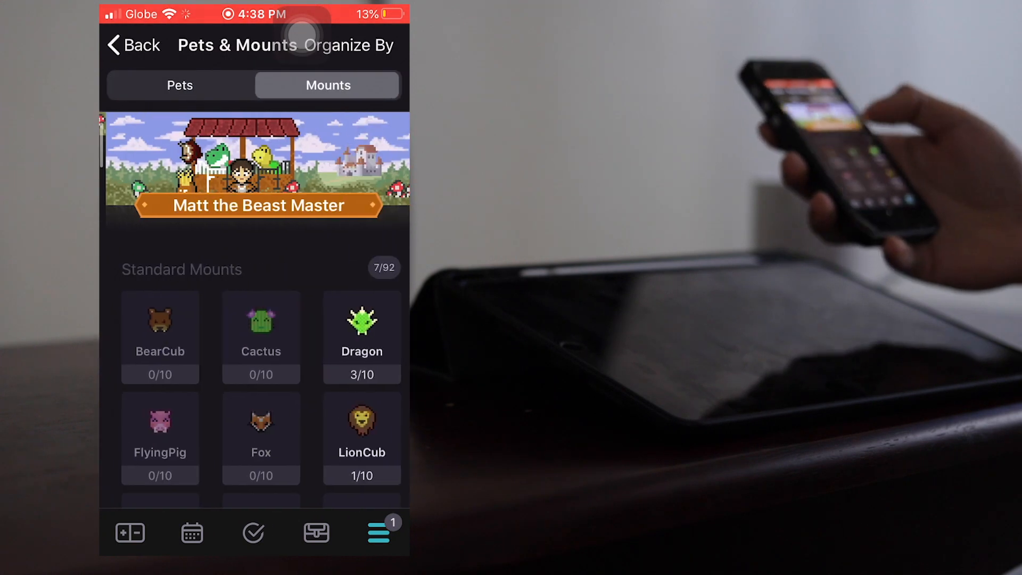
scroll(down, 3)
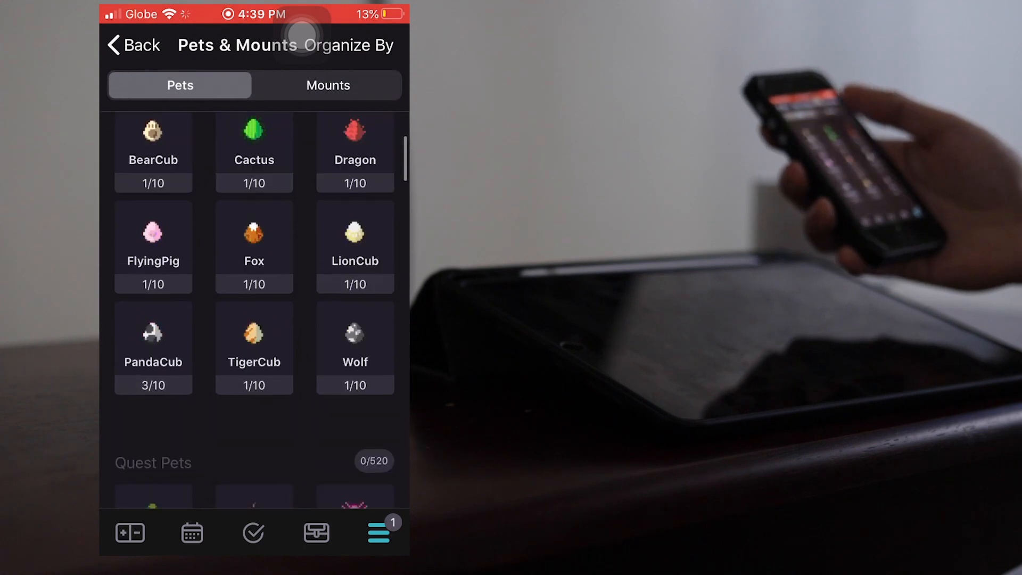
click(132, 45)
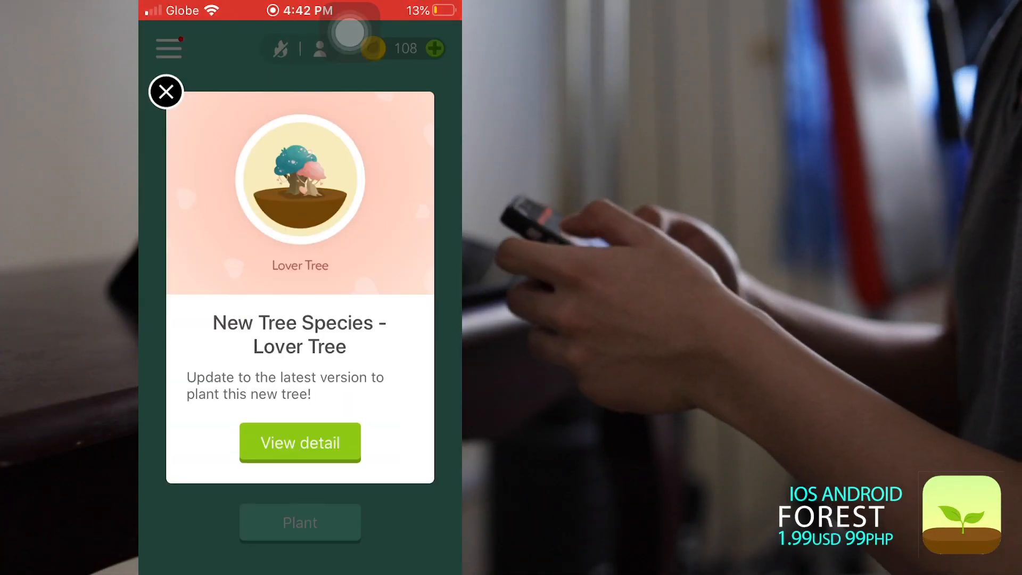
Dismiss the Lover Tree popup, plant a 90-minute tree, and scroll through the Classic trees in the Store.
click(165, 90)
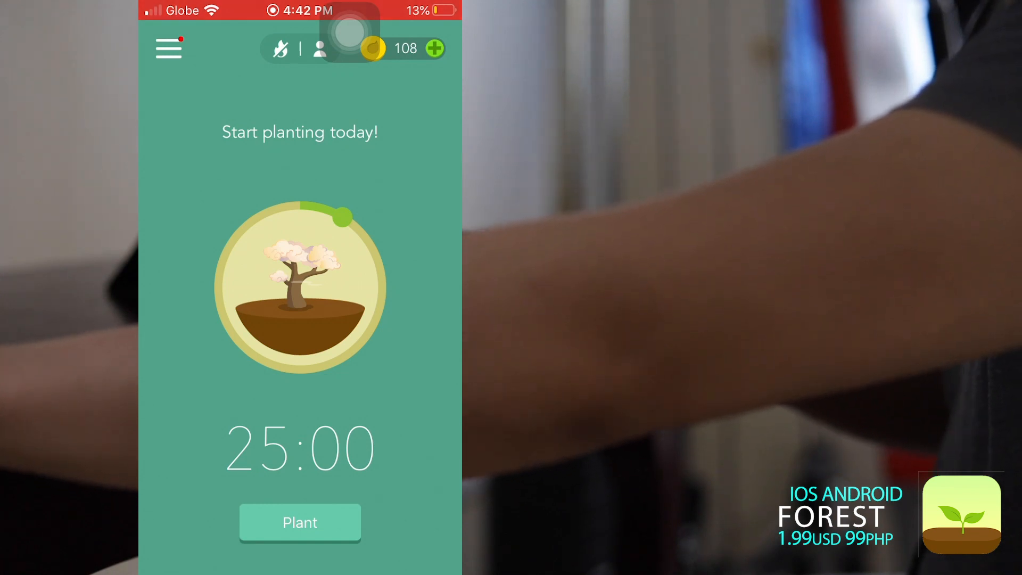
click(169, 47)
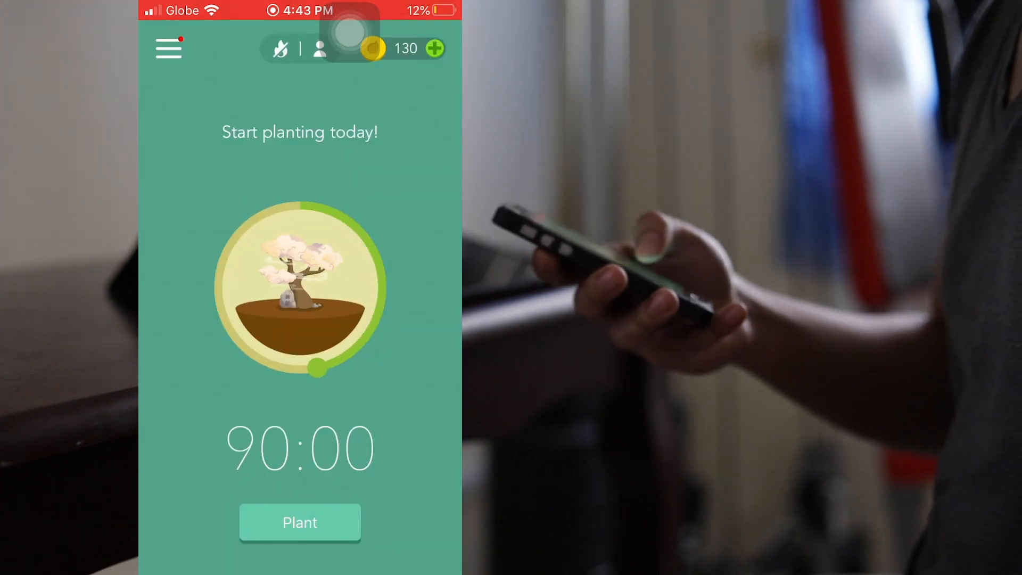
click(301, 522)
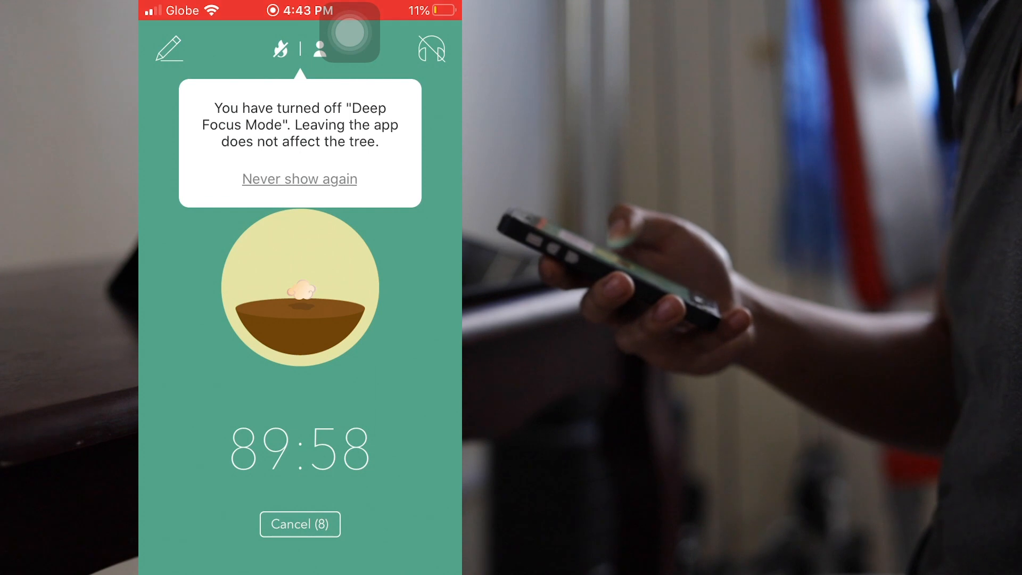
click(300, 524)
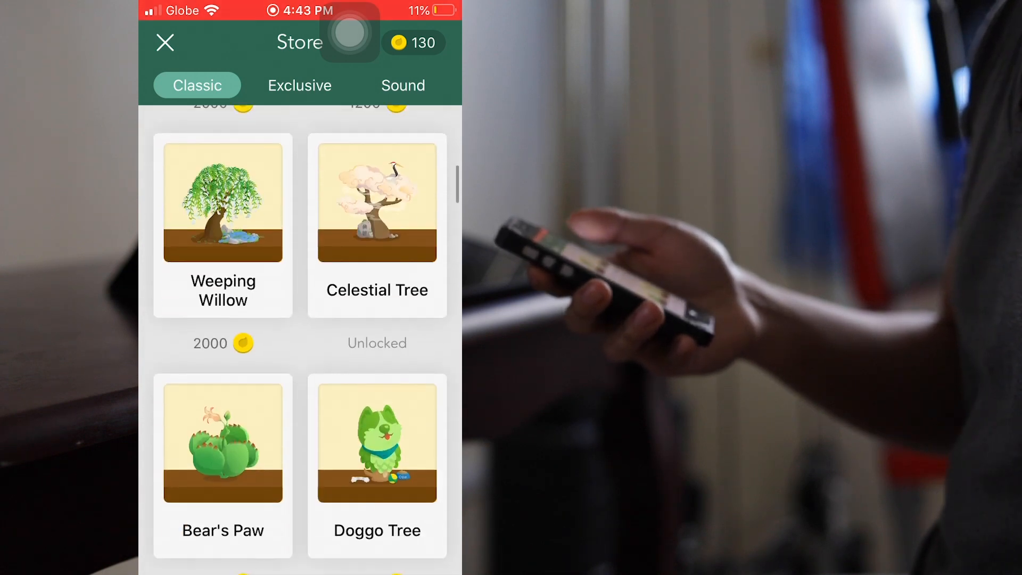
scroll(down, 3)
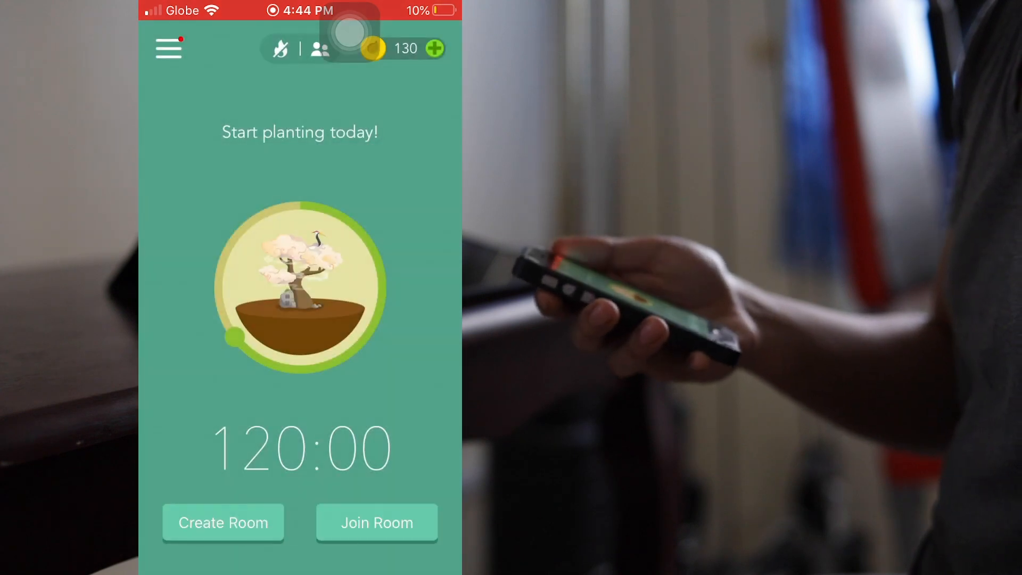
Create a room to plant with friends, close it, and view the weekly overview of planted trees.
click(223, 522)
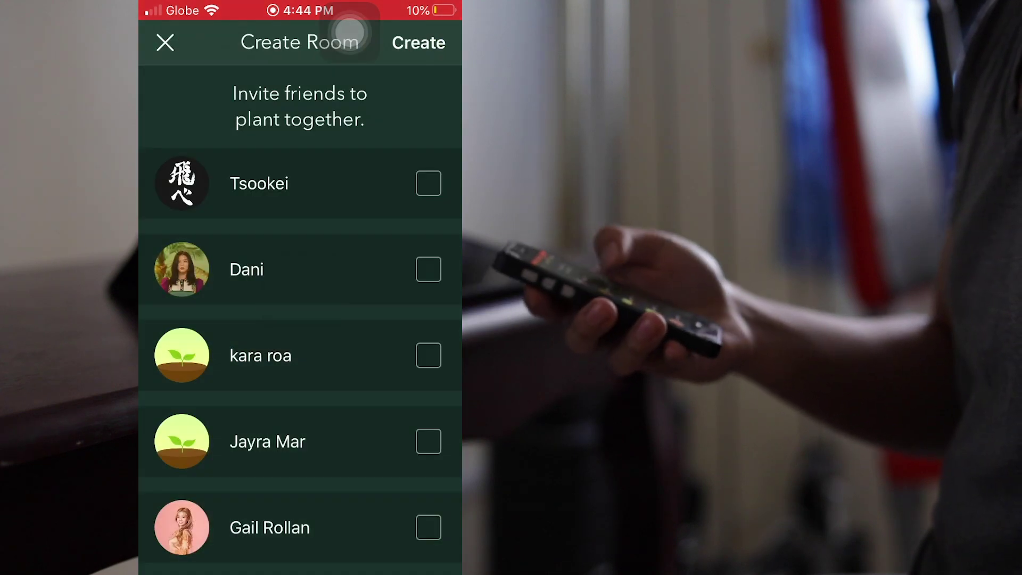
click(417, 42)
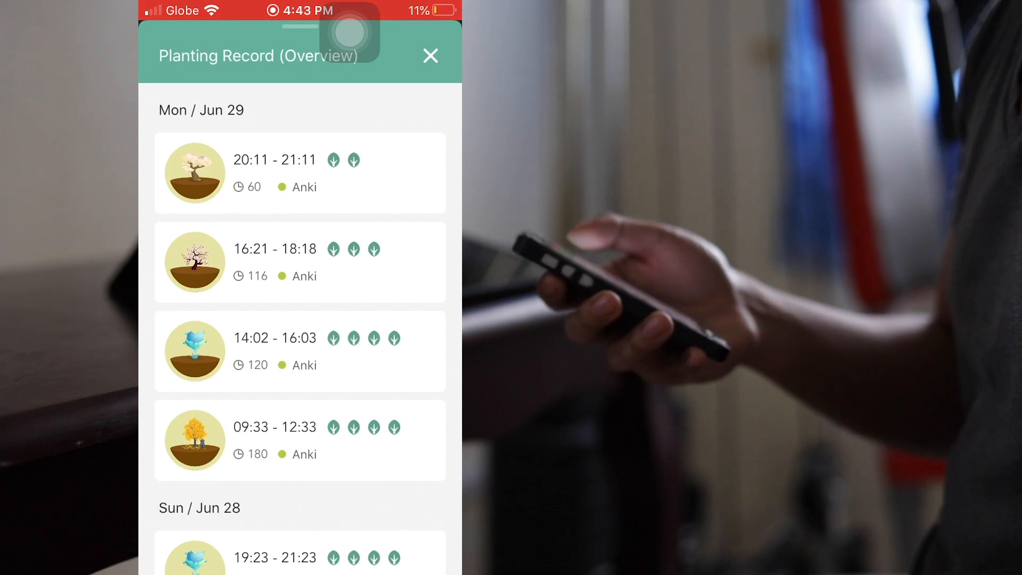
click(428, 55)
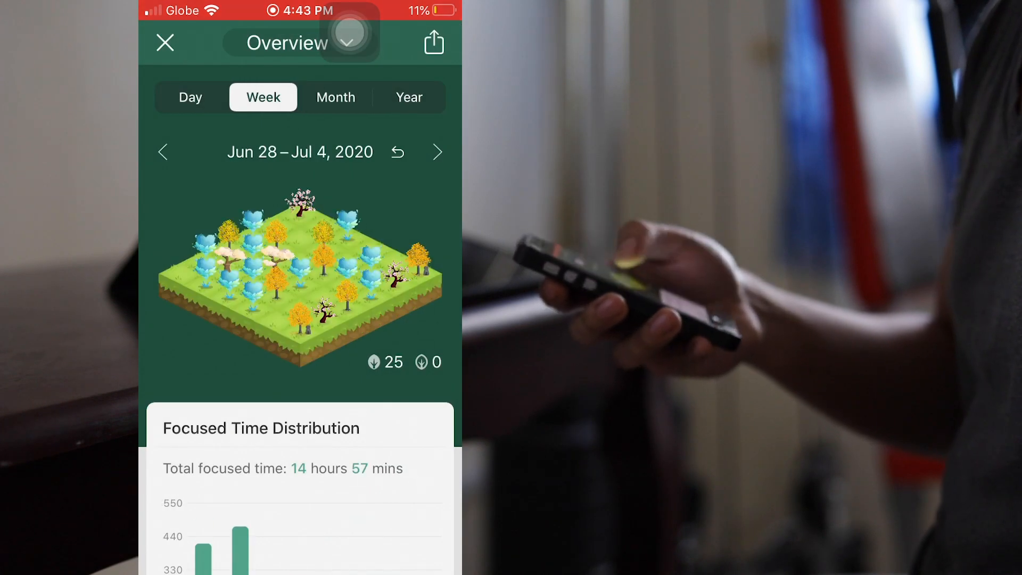
scroll(down, 3)
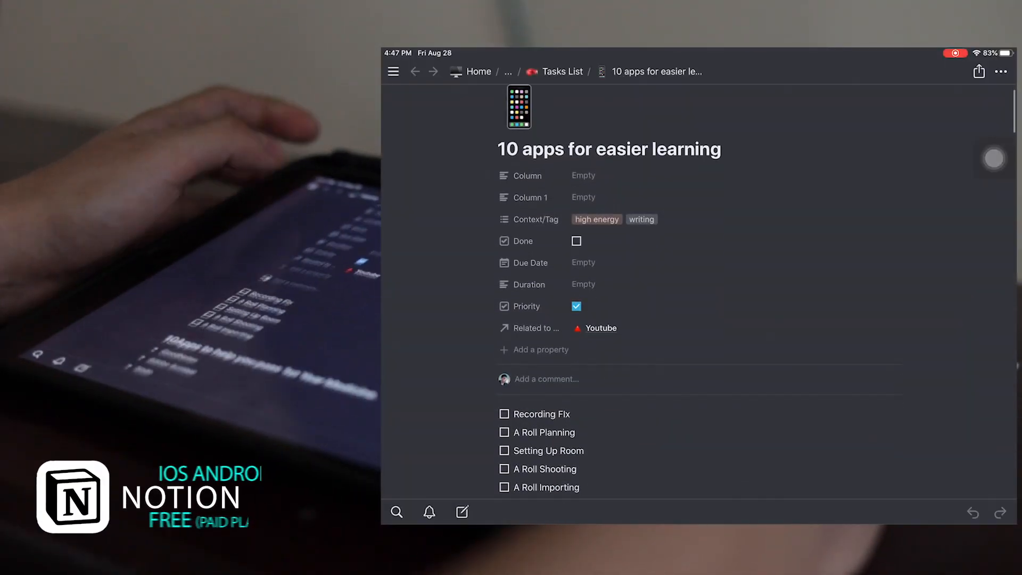
From the Favorites sidebar, view the Neuro Reference List and then the MED 1 course page.
click(393, 70)
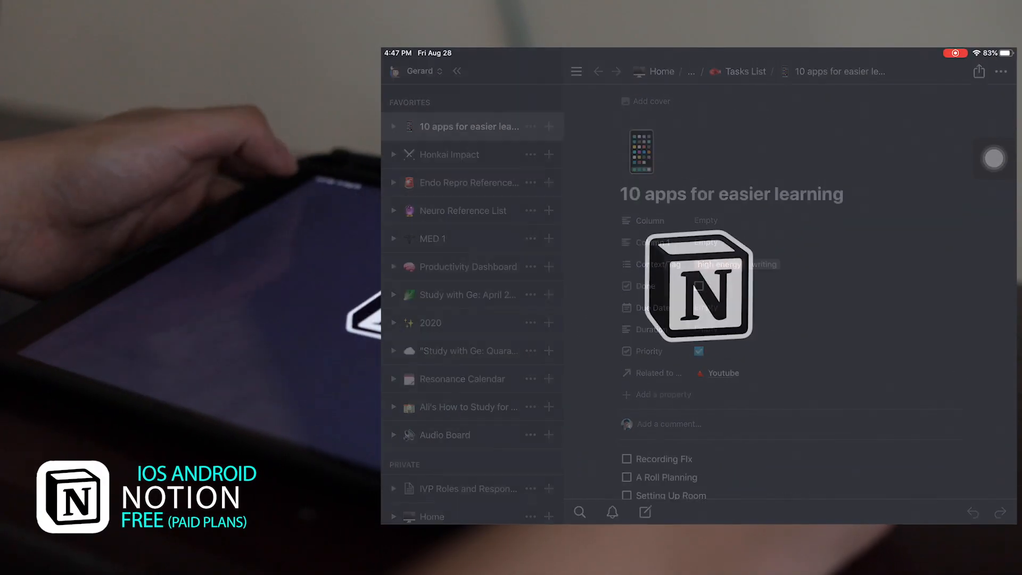
click(463, 210)
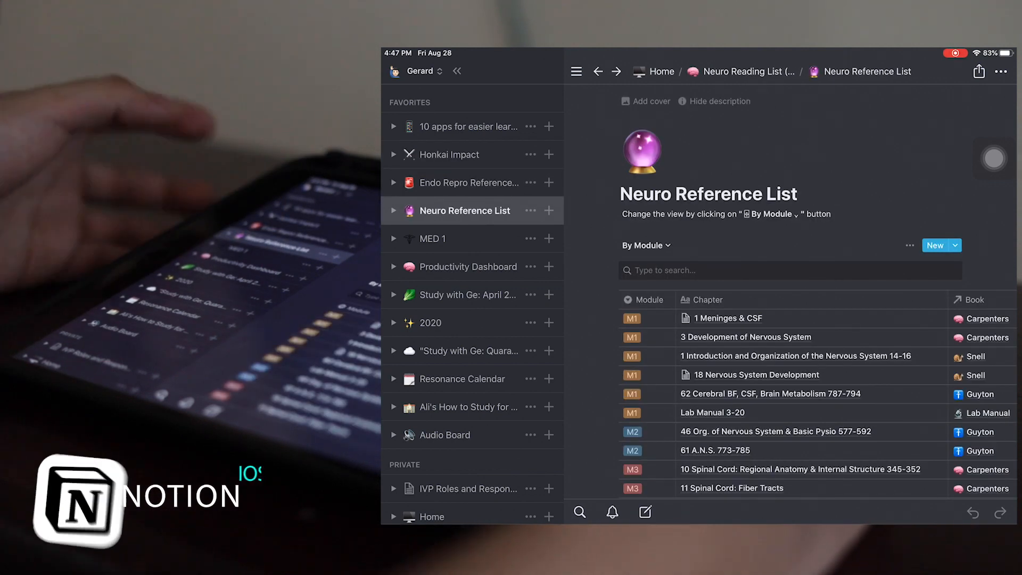
click(432, 238)
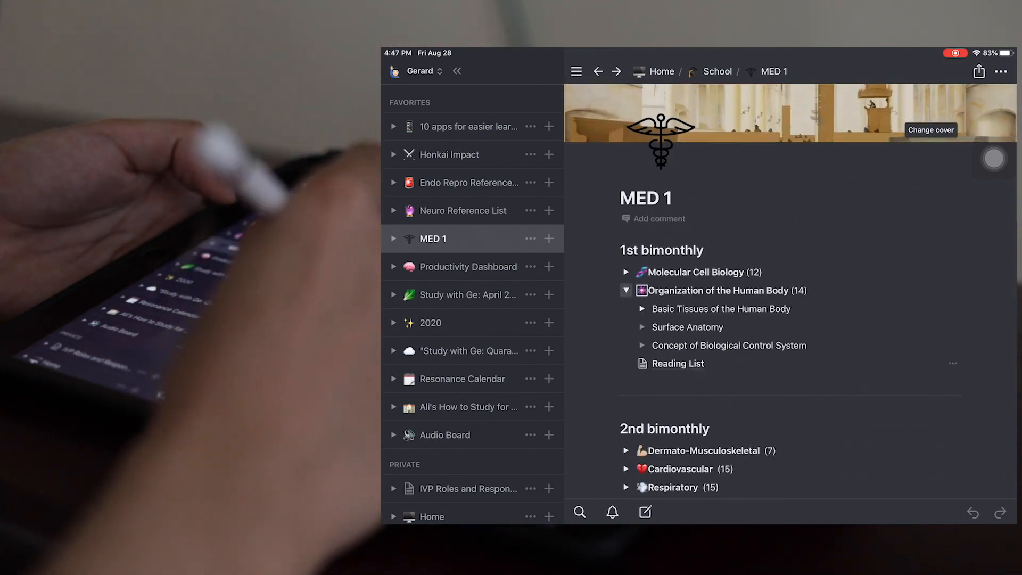
scroll(down, 3)
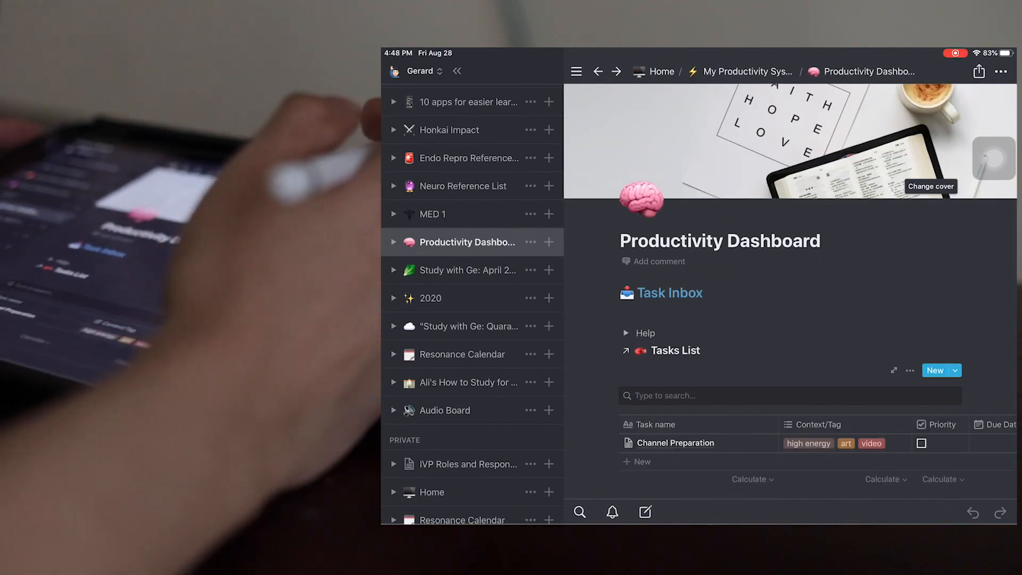
View the 2020 journal and its Weekly review template, then move to the Resonance Calendar page.
click(469, 271)
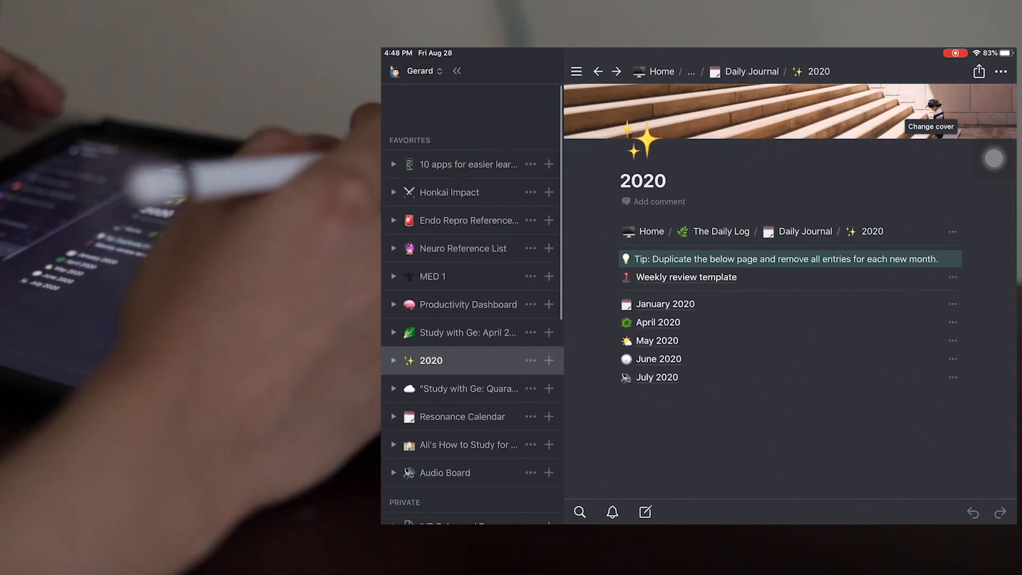
click(422, 71)
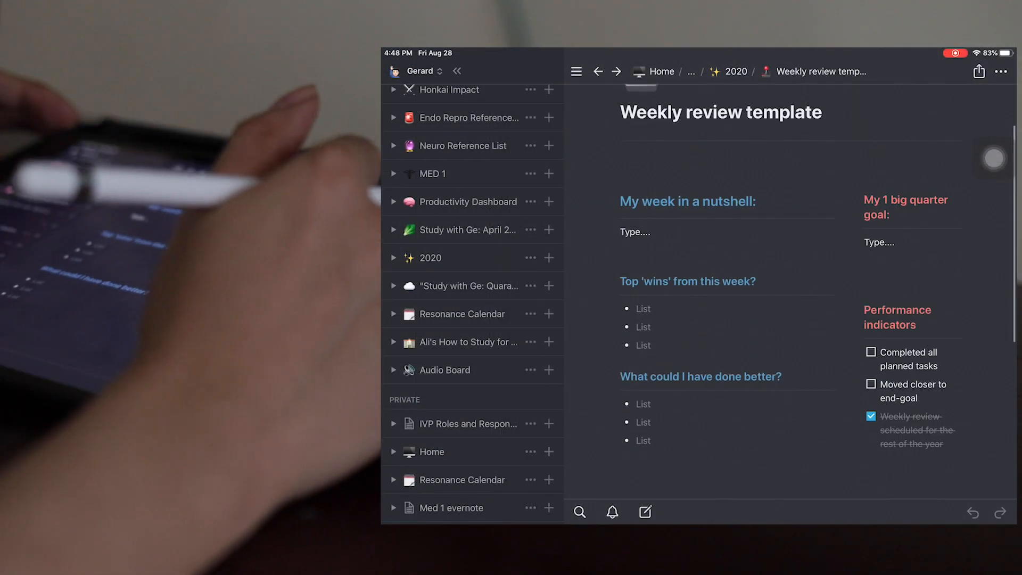
scroll(down, 3)
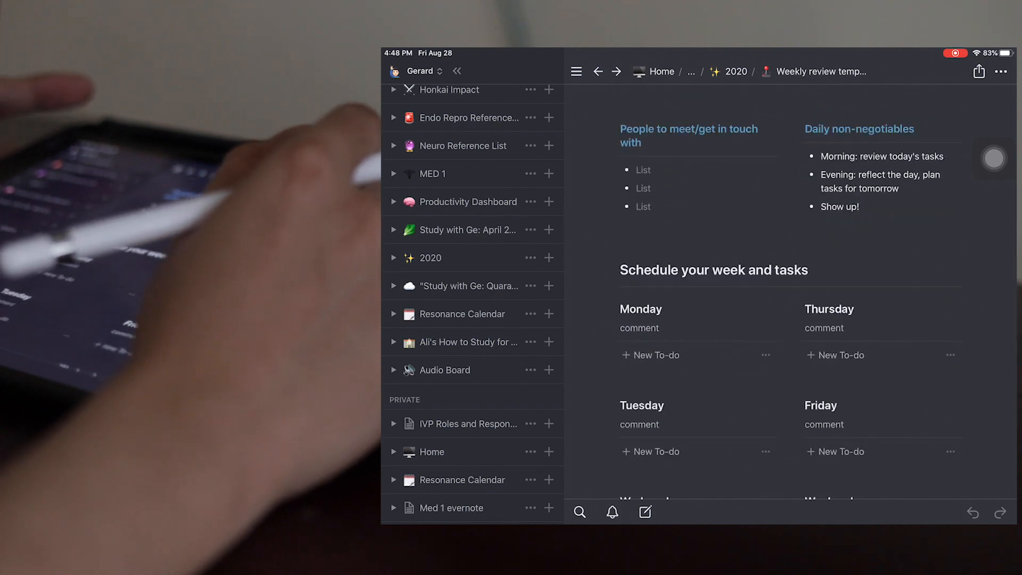
click(462, 314)
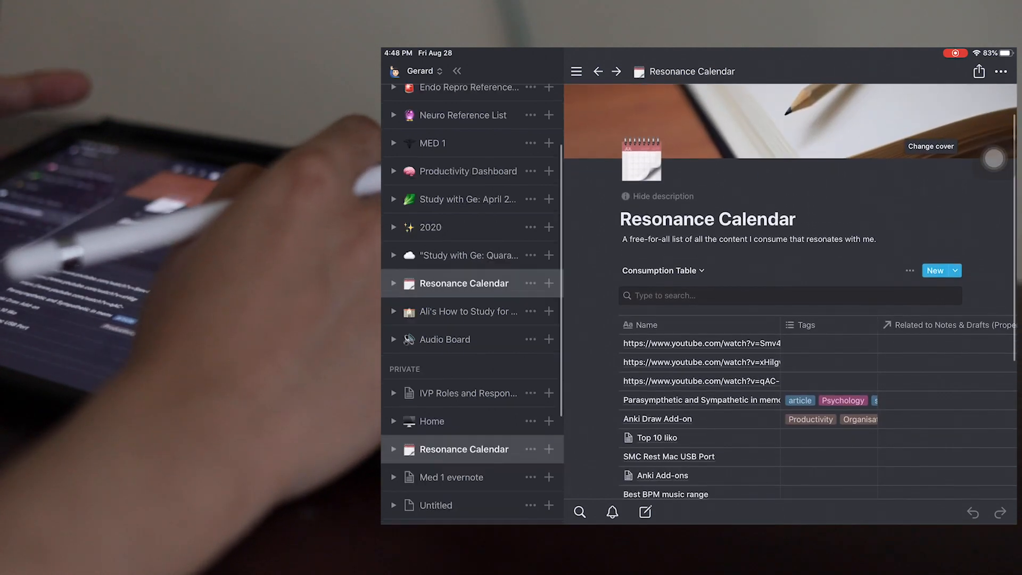